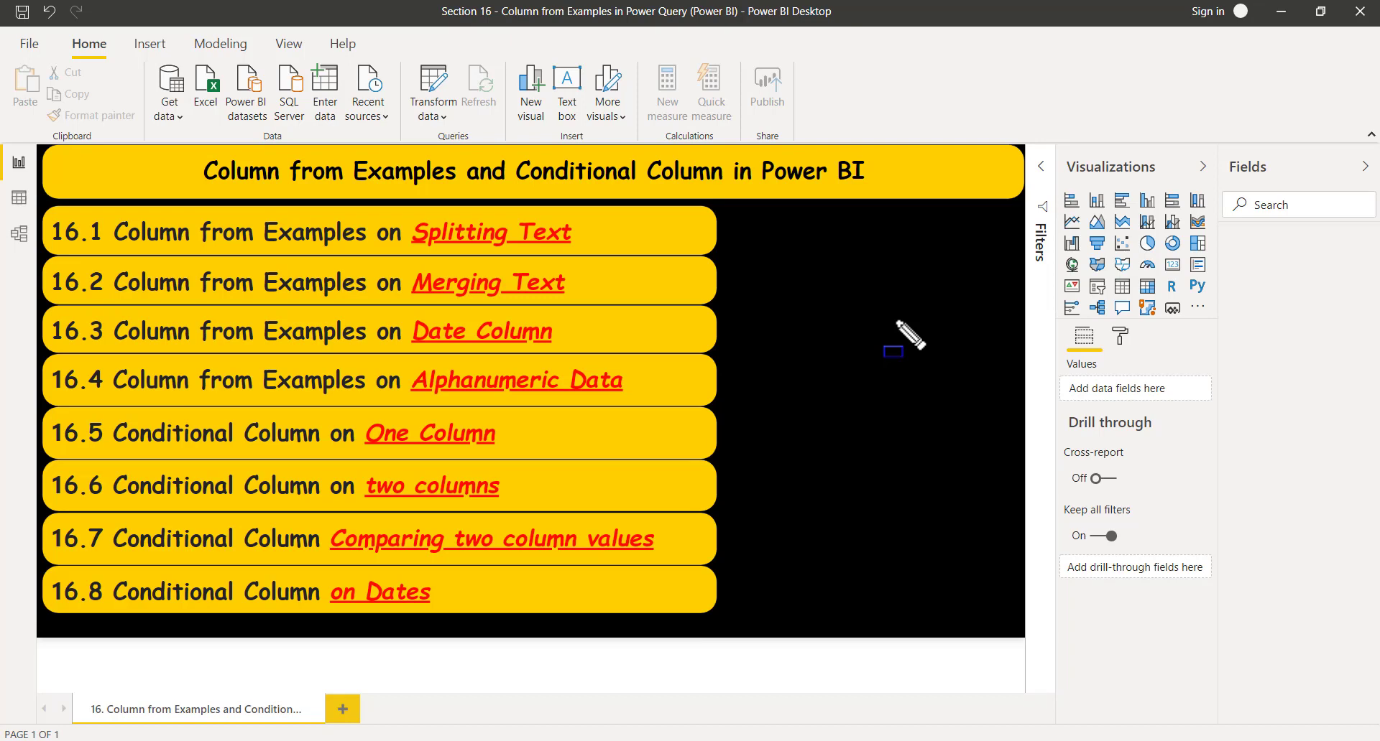
mouse_move(203, 242)
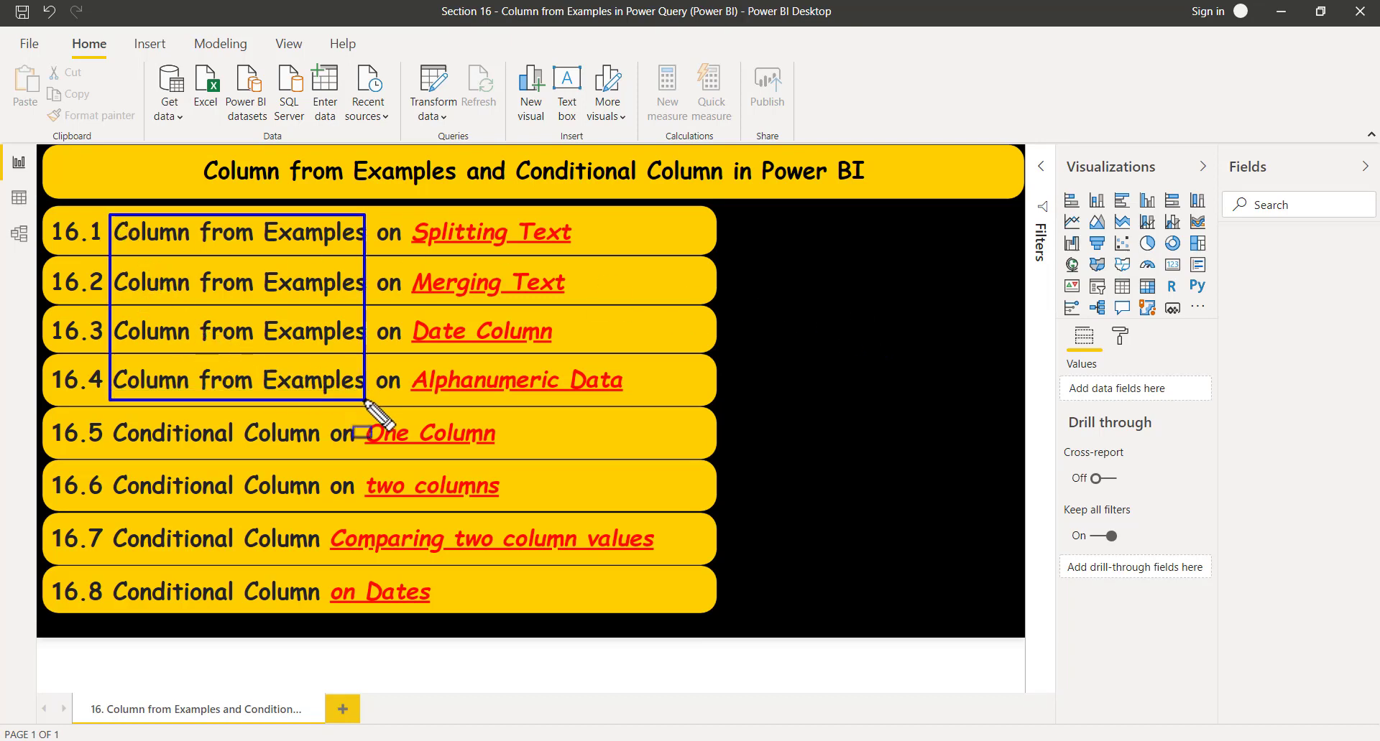
mouse_move(430, 341)
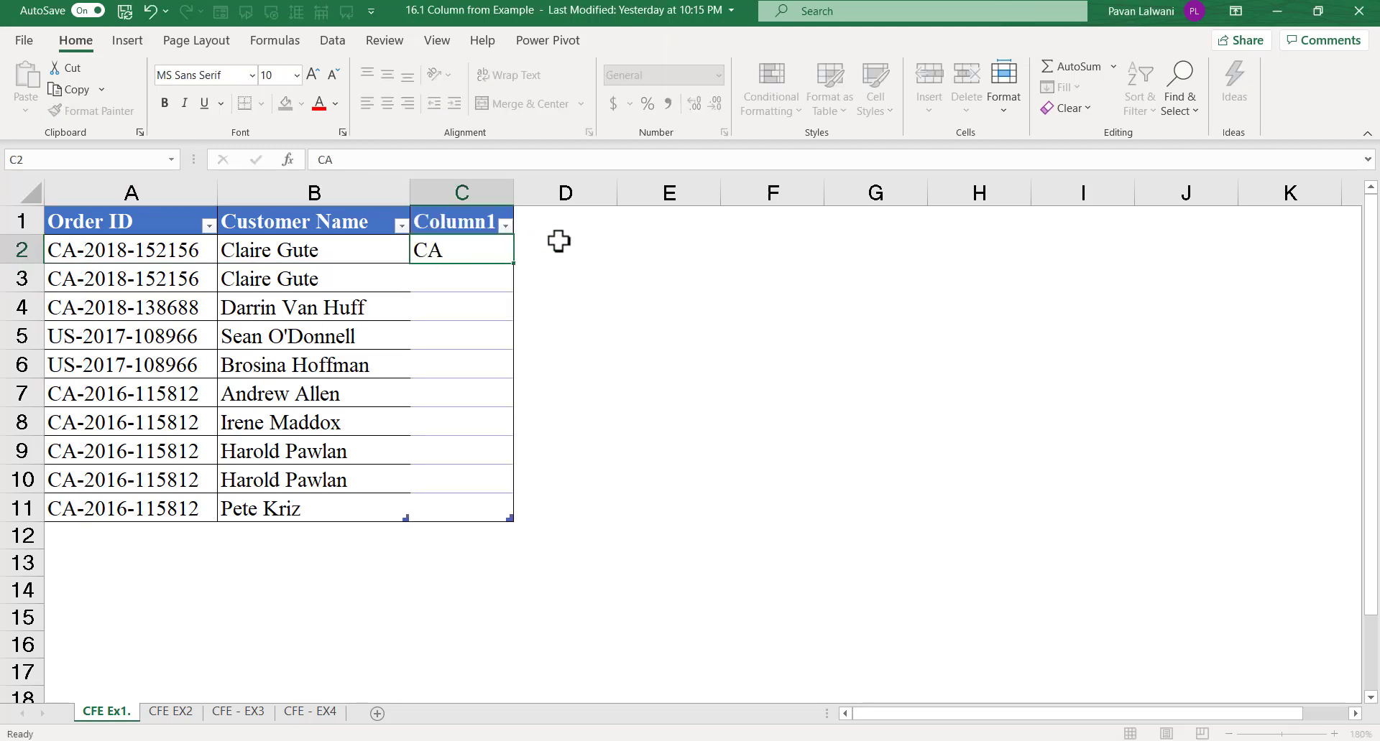
Enter CA as the first example and Flash Fill Column1 with each order's CA/US prefix.
left_click(462, 278)
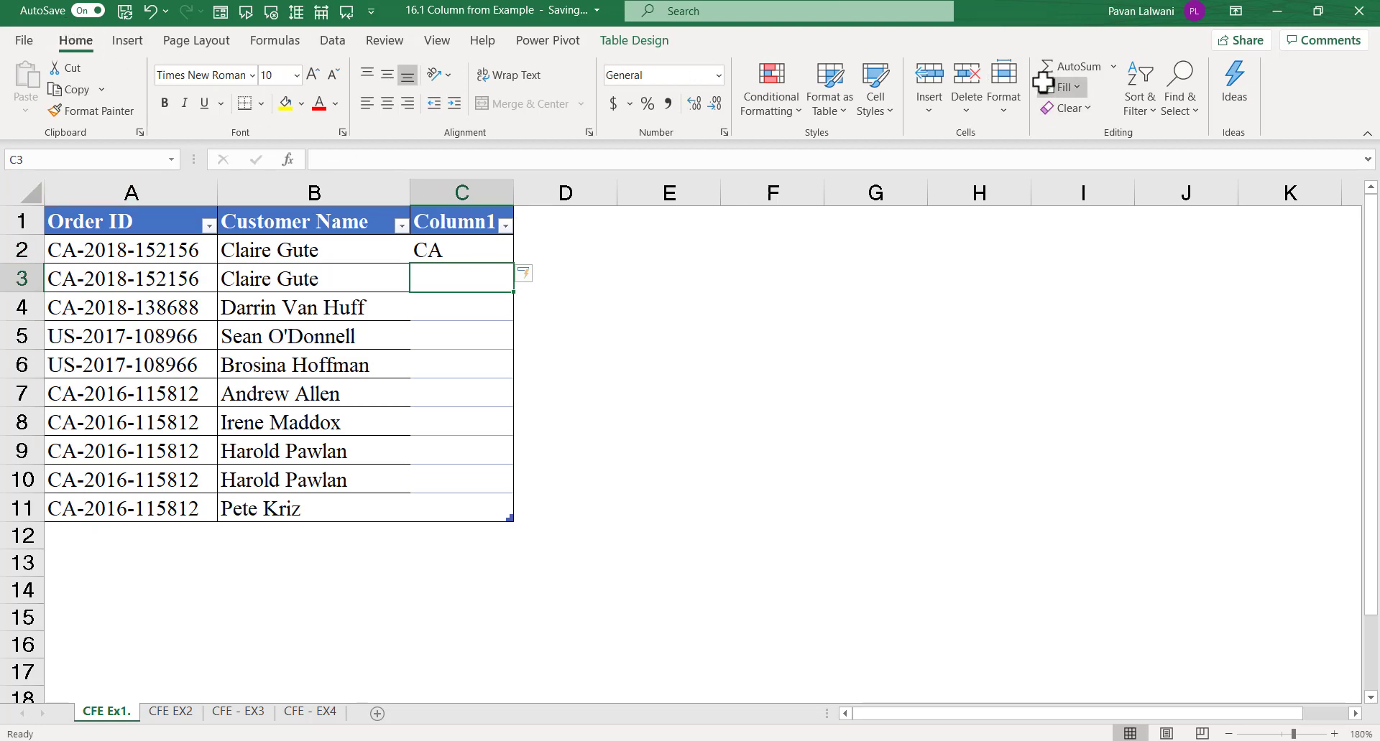
left_click(1064, 88)
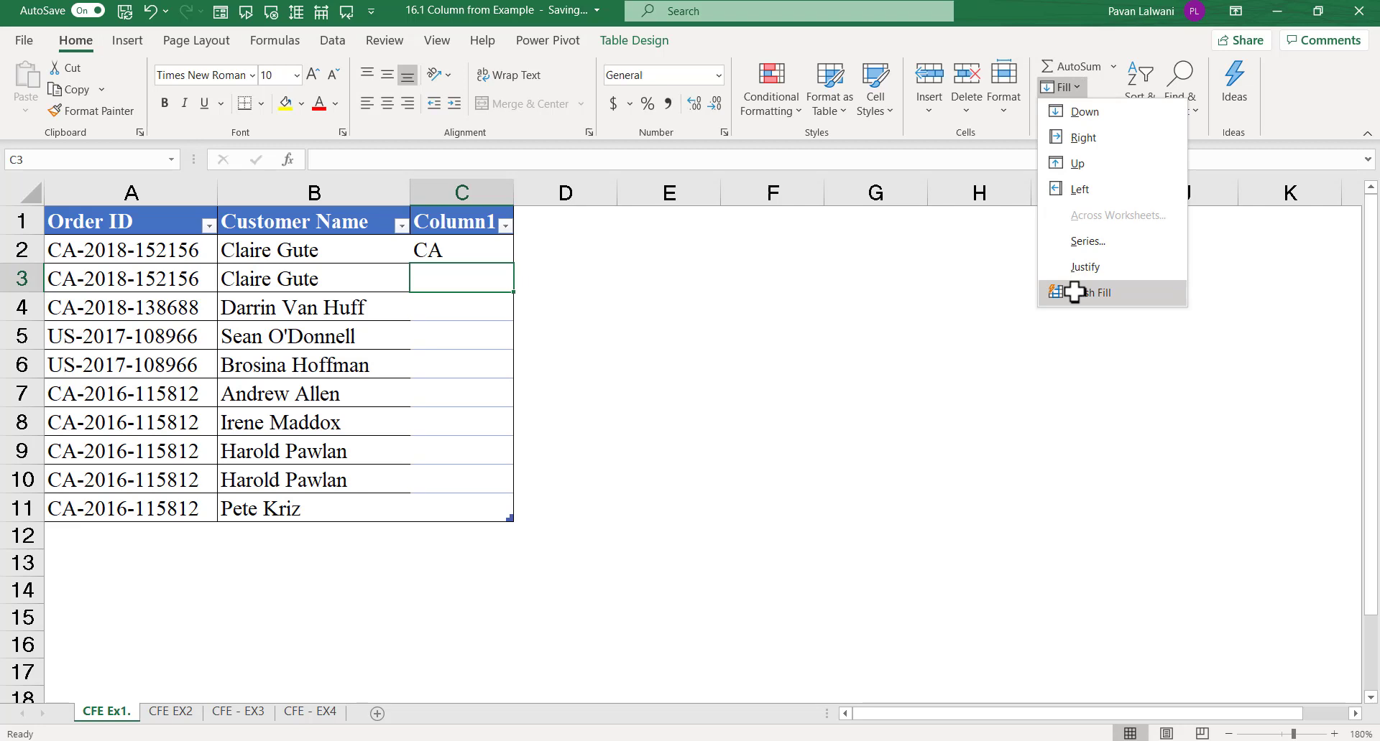
mouse_move(1087, 292)
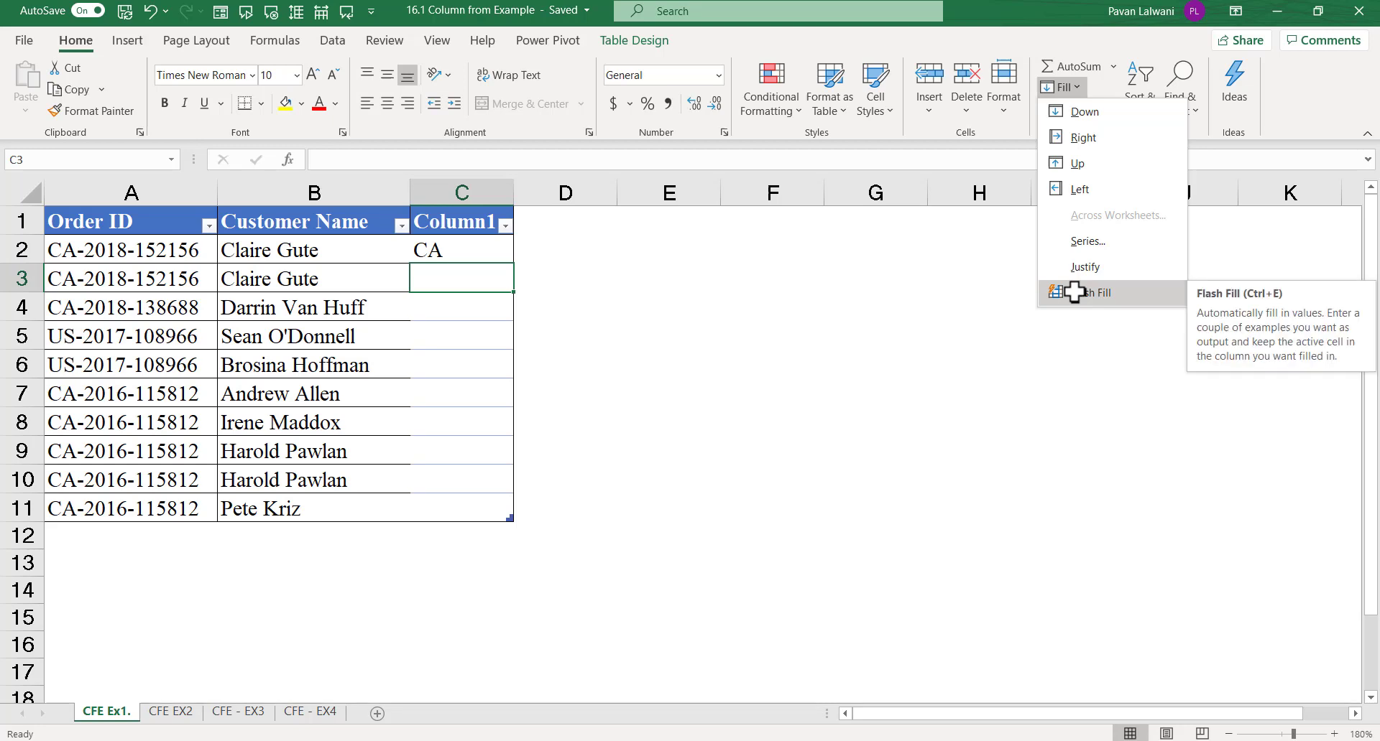
left_click(1090, 293)
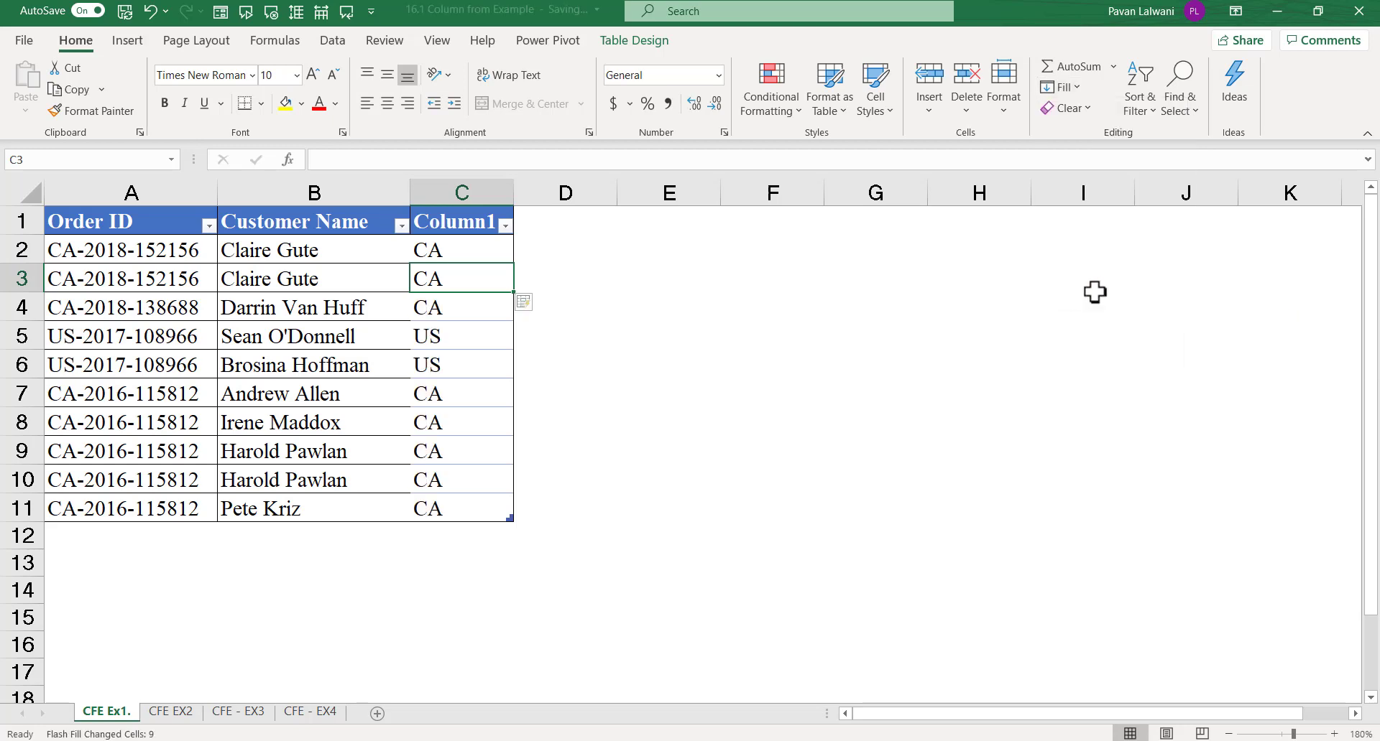
mouse_move(473, 250)
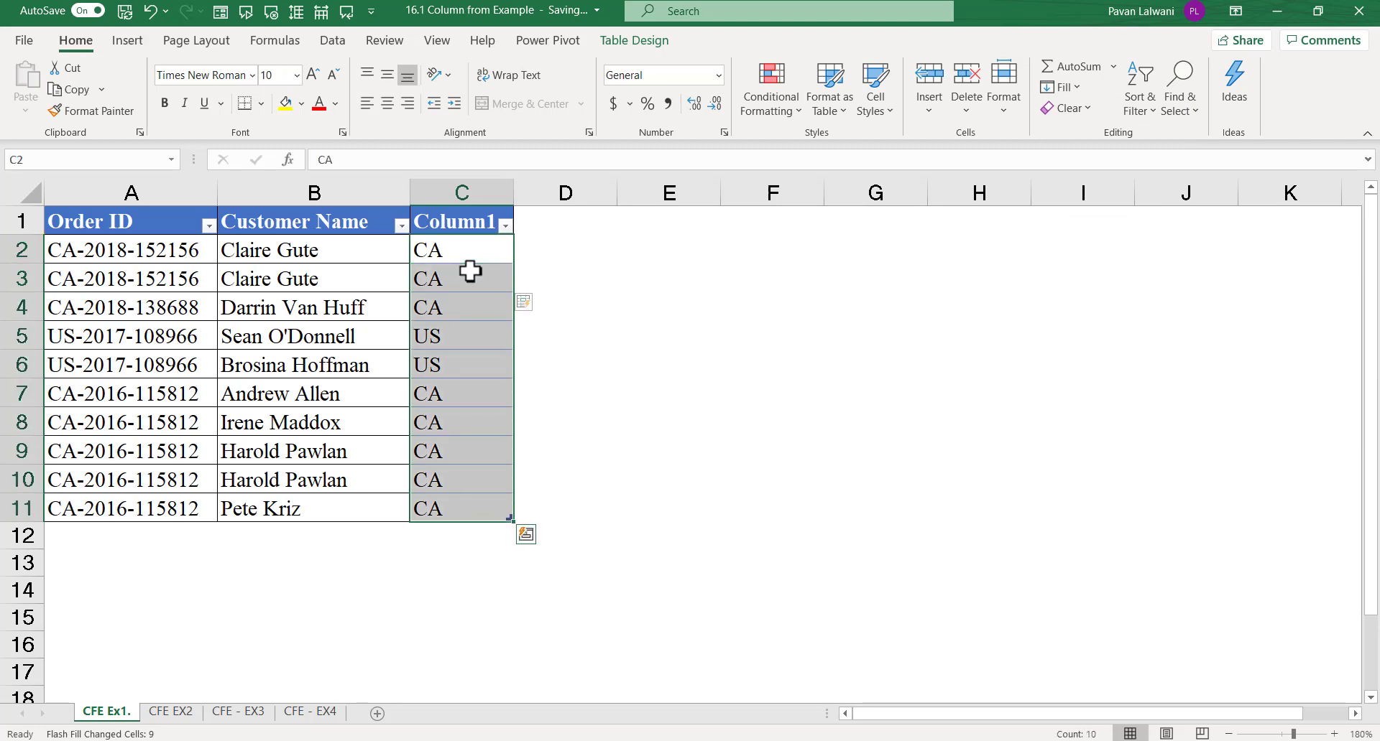
Replace the examples with the number 152156 and Flash Fill Column1 with six-digit order numbers.
type("1")
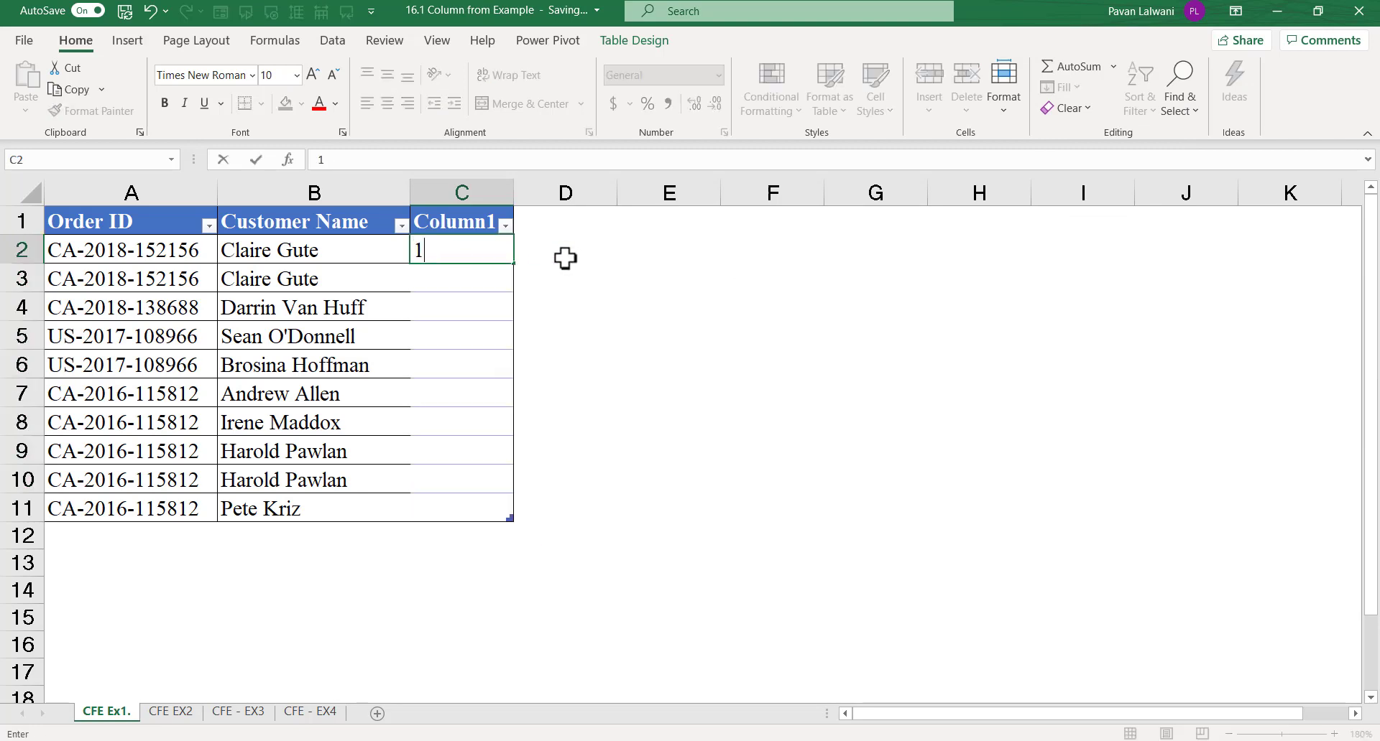
type("52156")
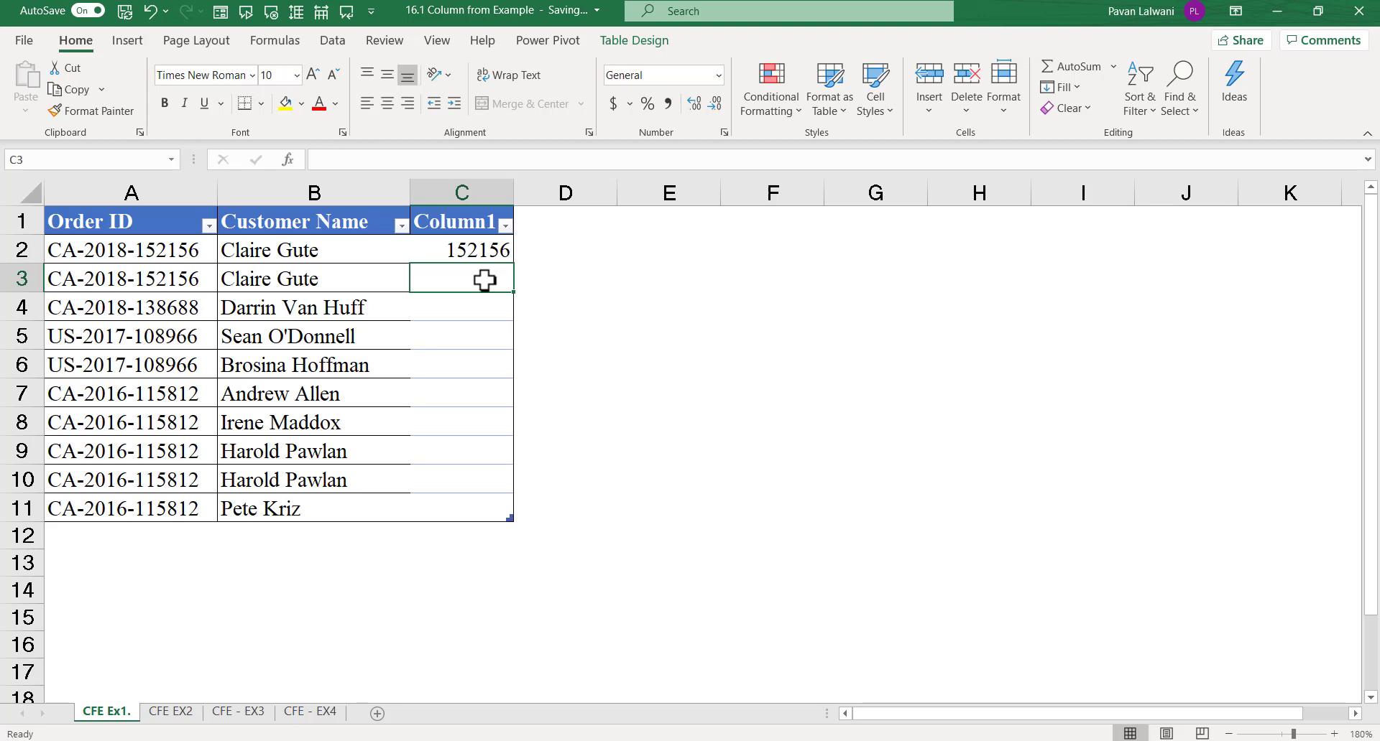
mouse_move(1078, 86)
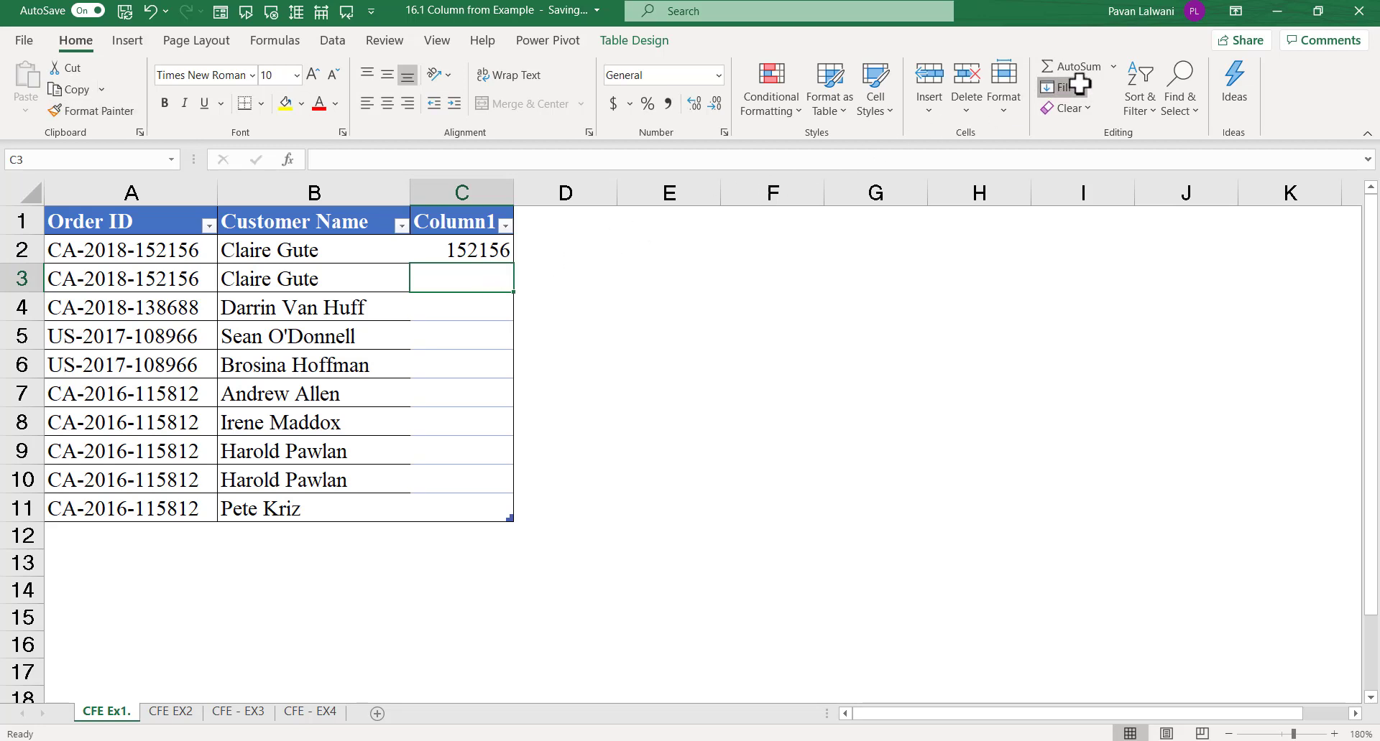
left_click(1065, 87)
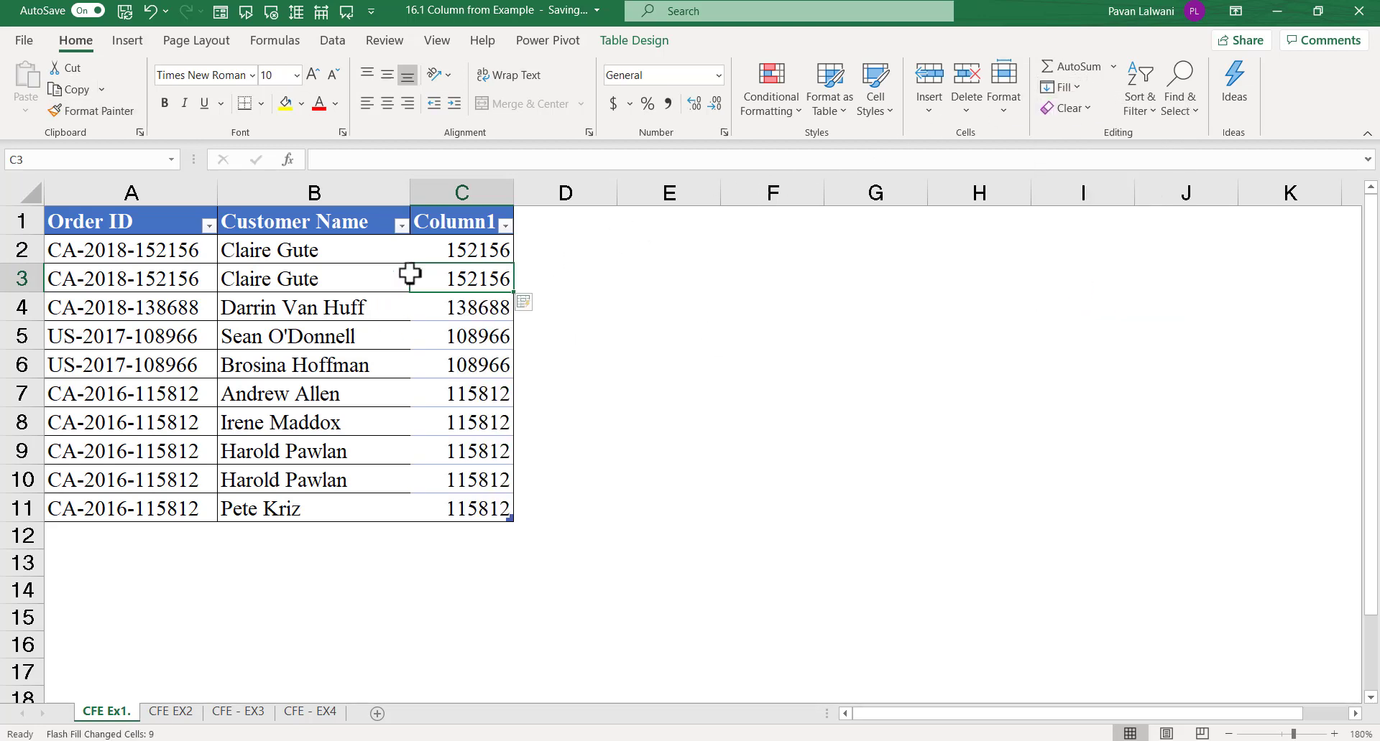
mouse_move(414, 462)
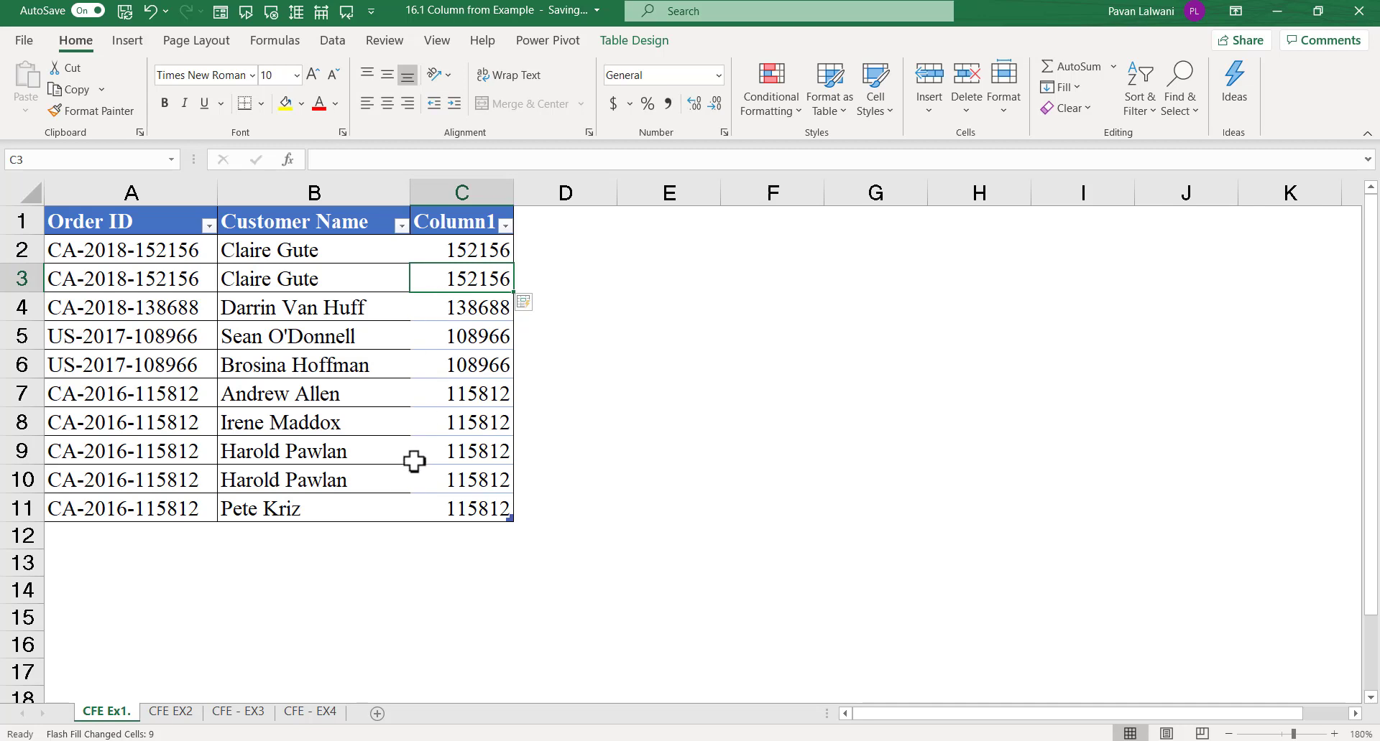
mouse_move(419, 423)
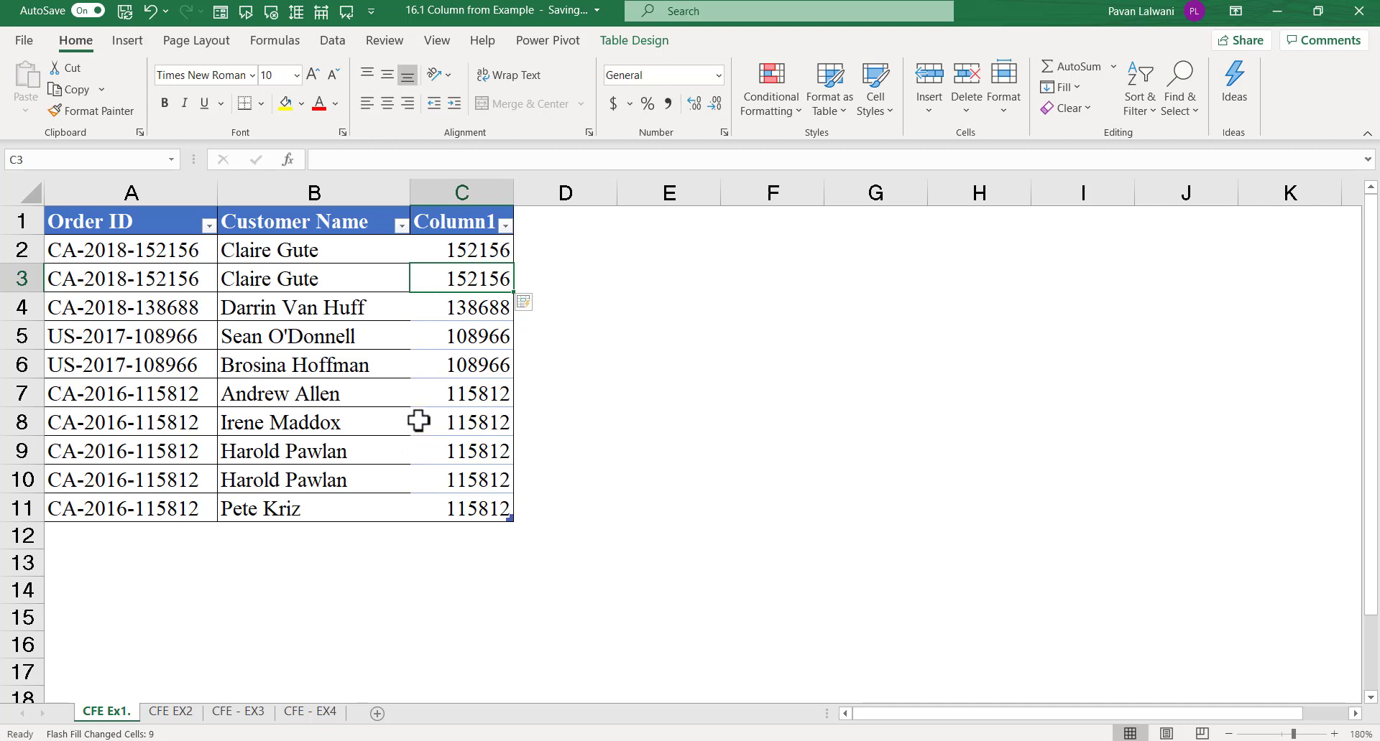
mouse_move(497, 246)
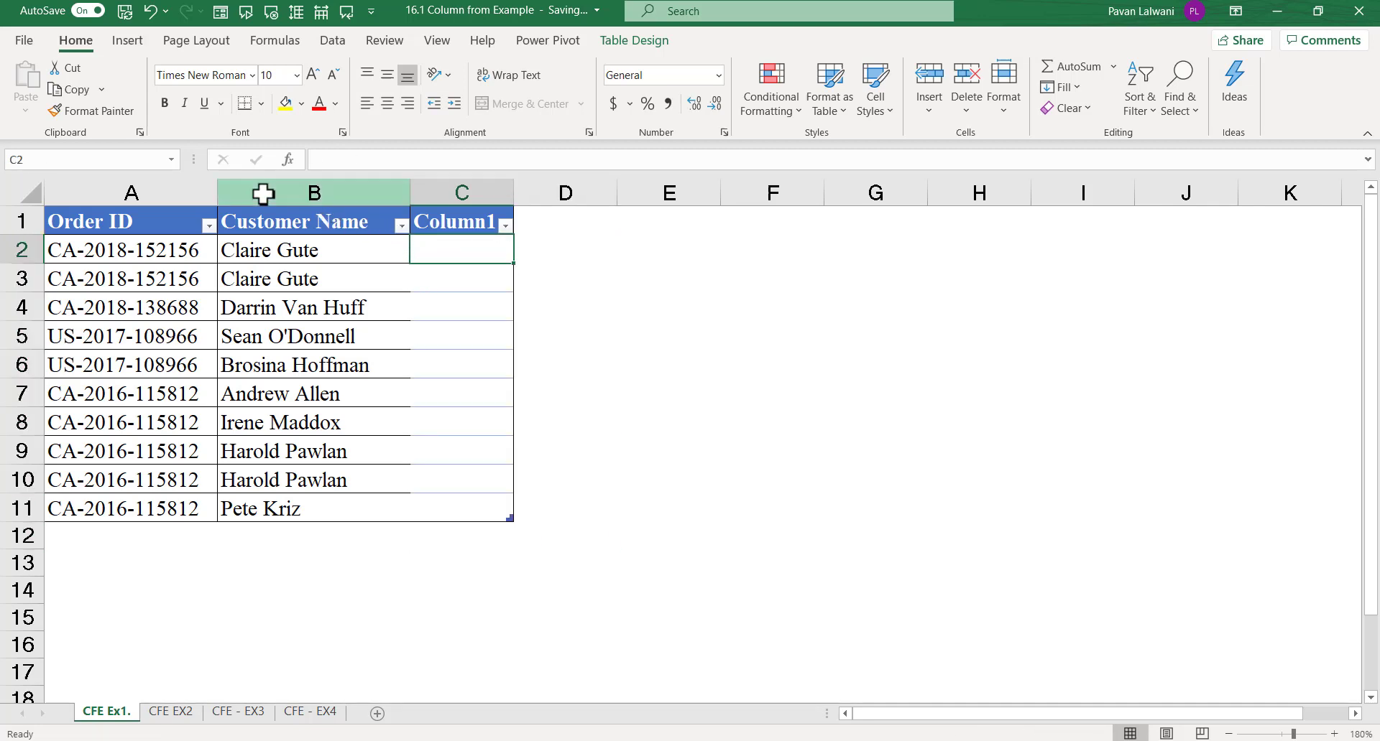
mouse_move(459, 248)
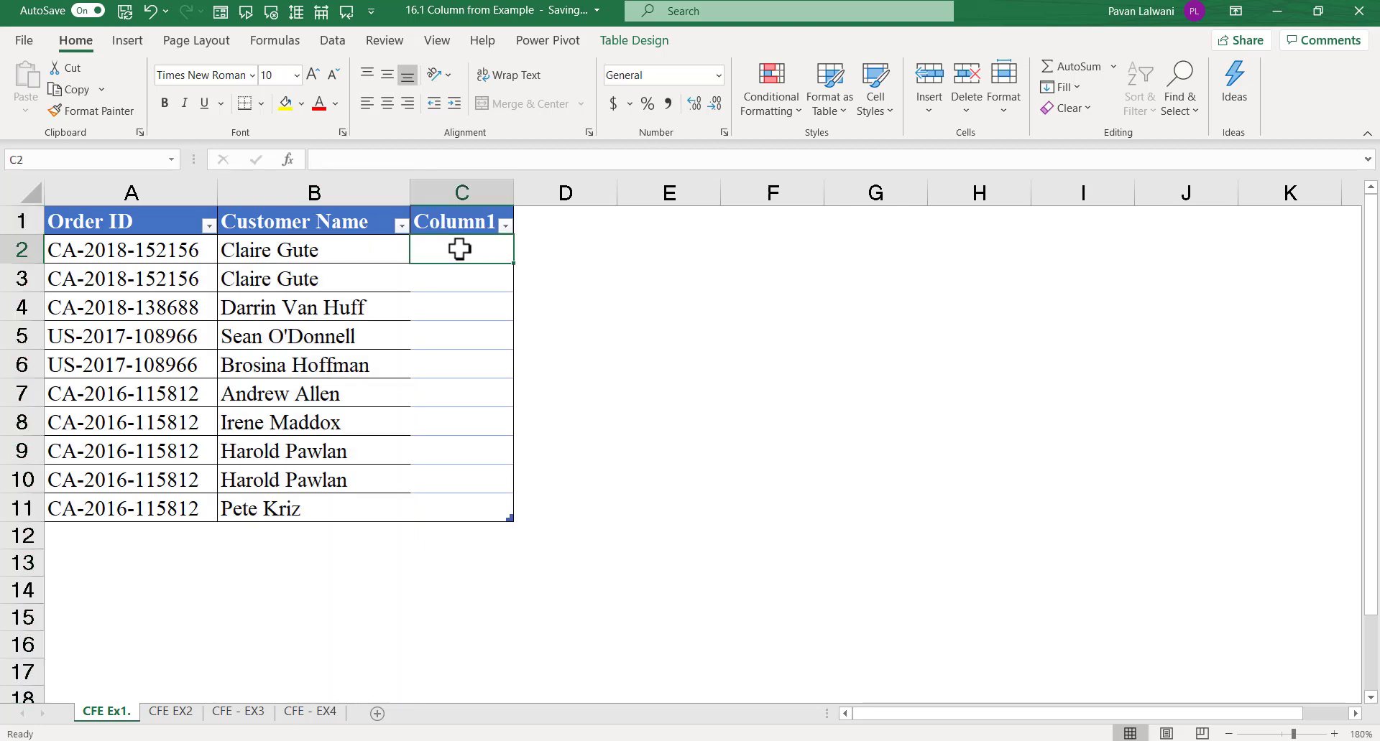
Enter Claire as the example and Flash Fill Column1 with customer first names.
type("CL")
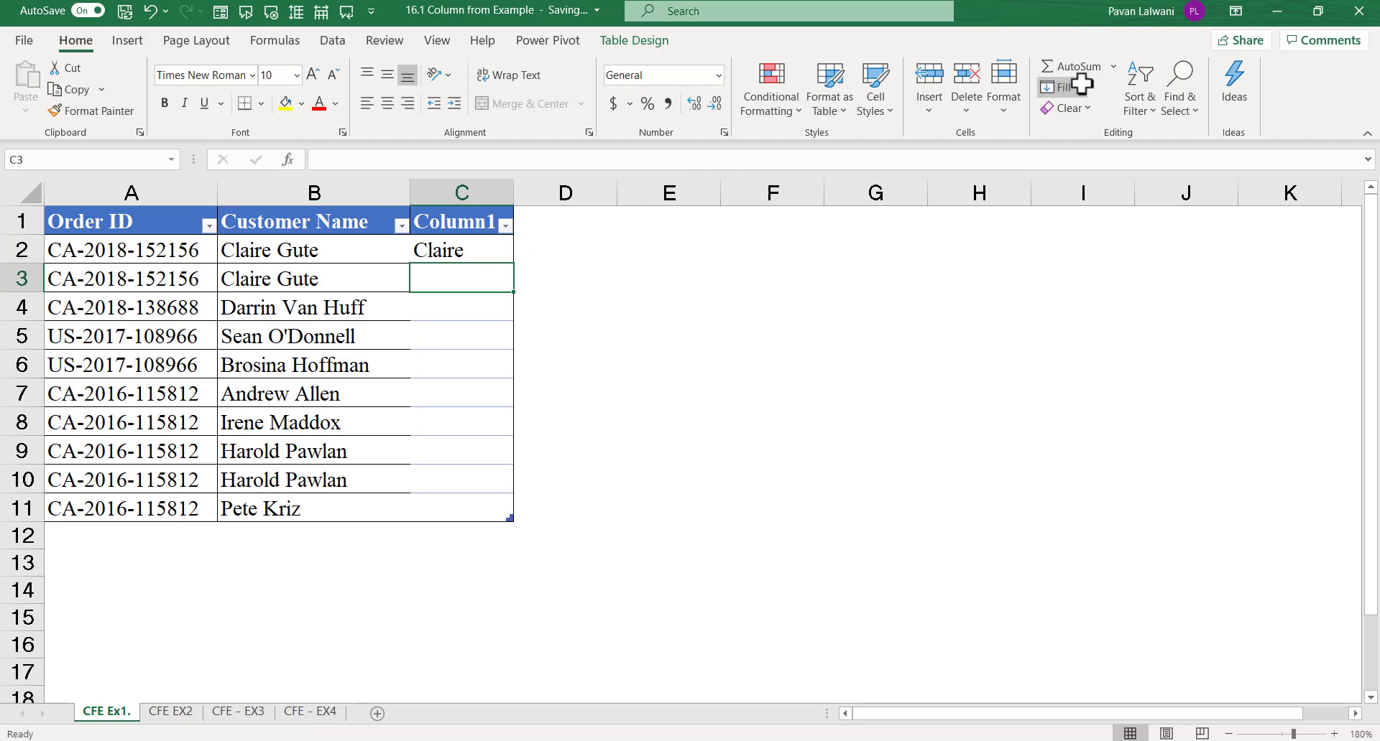
left_click(1065, 87)
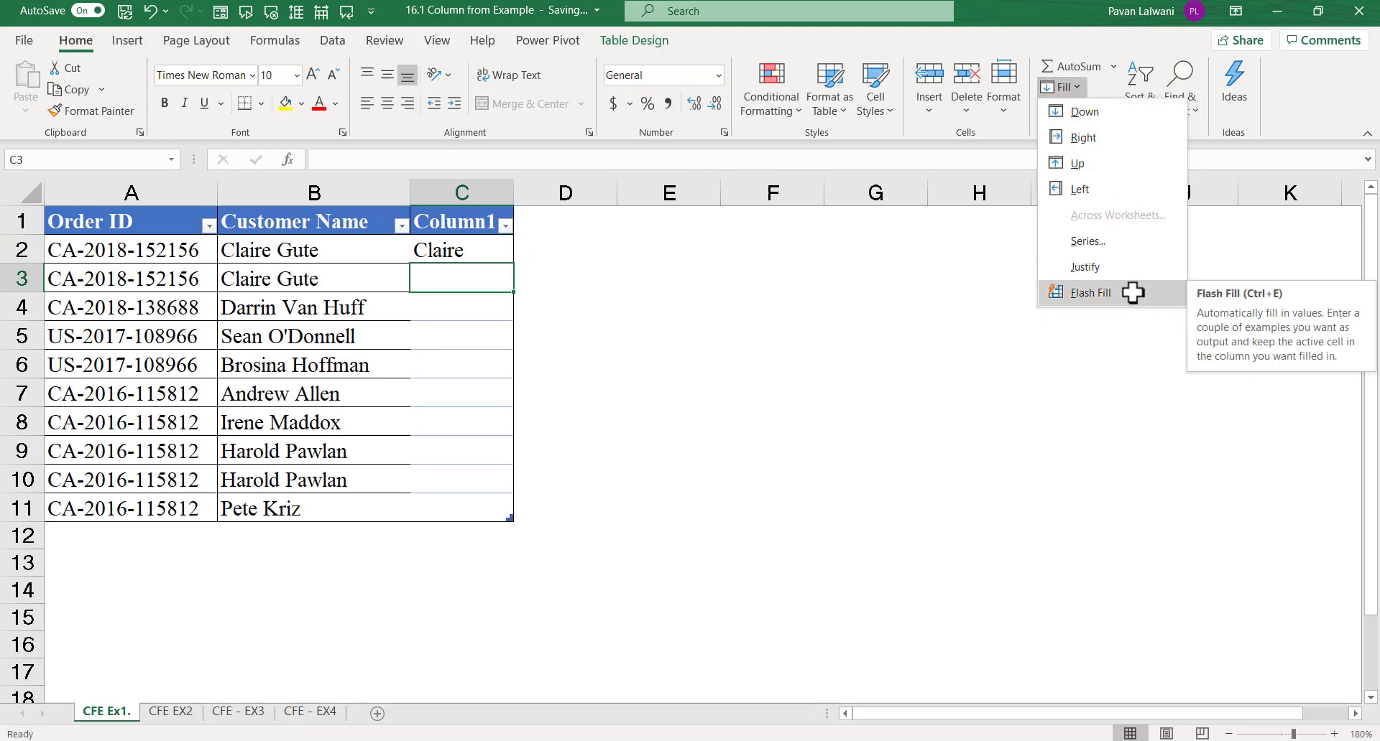
left_click(1090, 293)
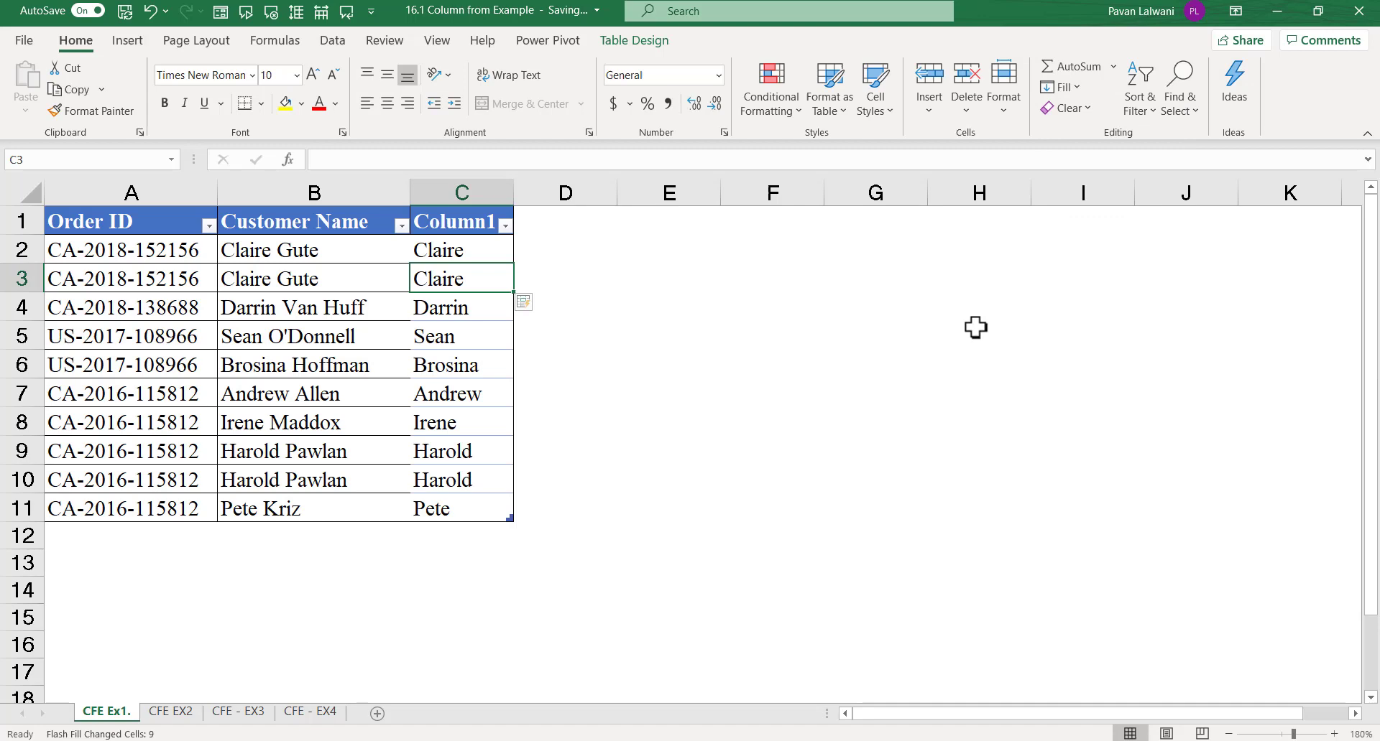
mouse_move(425, 451)
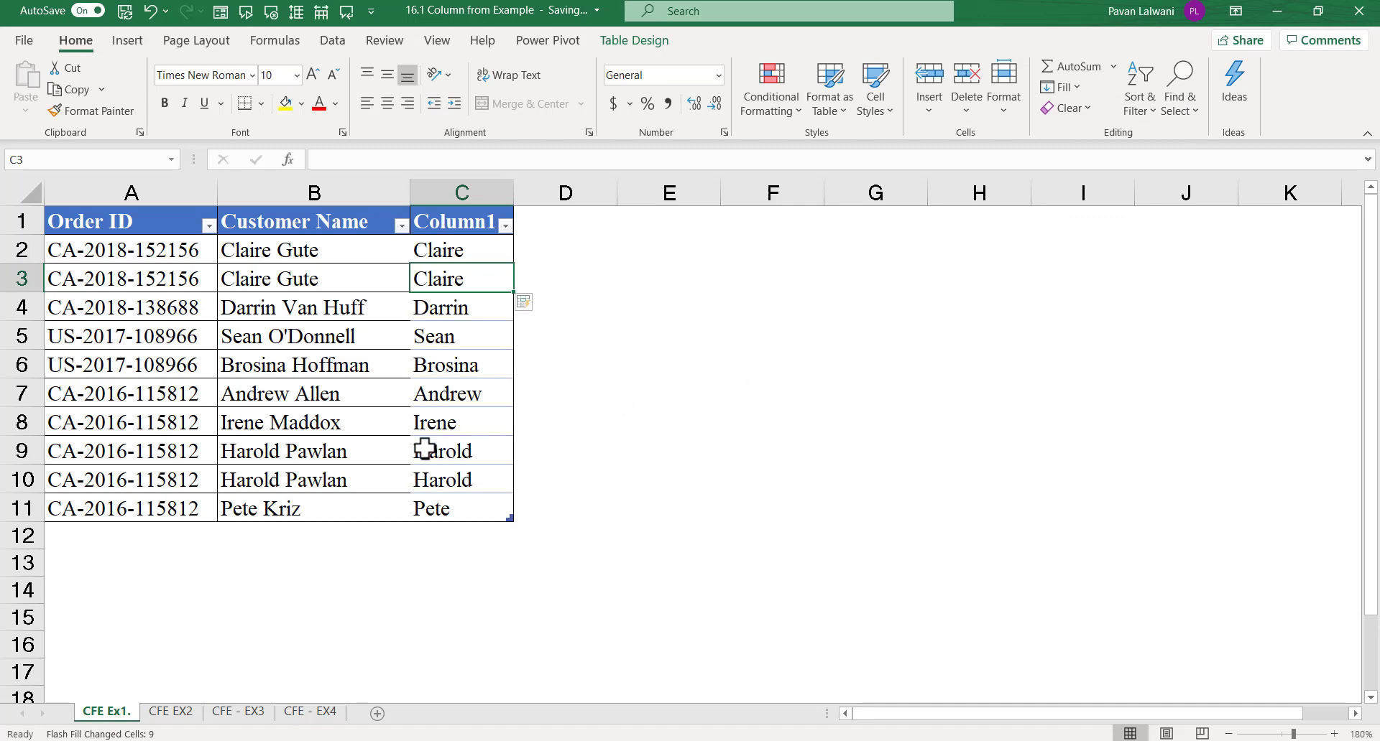
Delete Column1 and confirm the table is named CFE_Split.
right_click(461, 192)
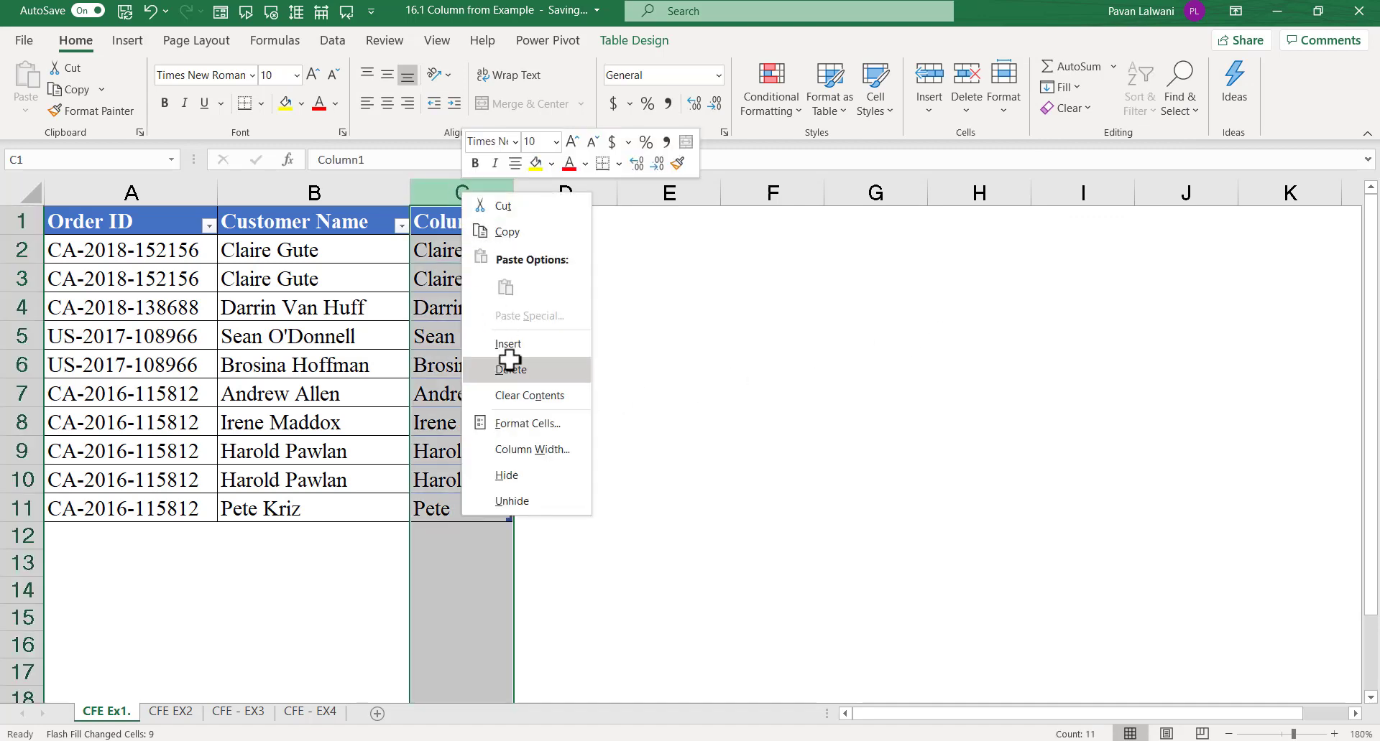
left_click(511, 369)
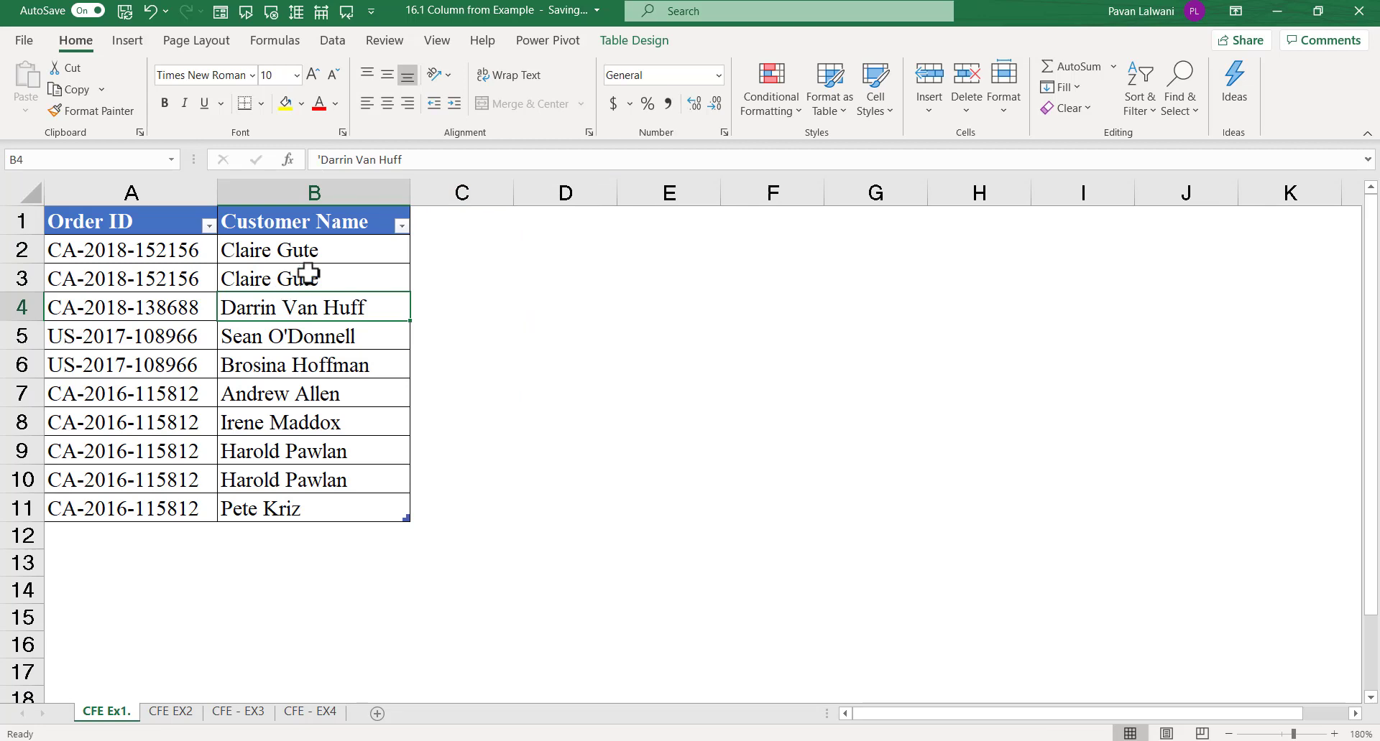
left_click(634, 40)
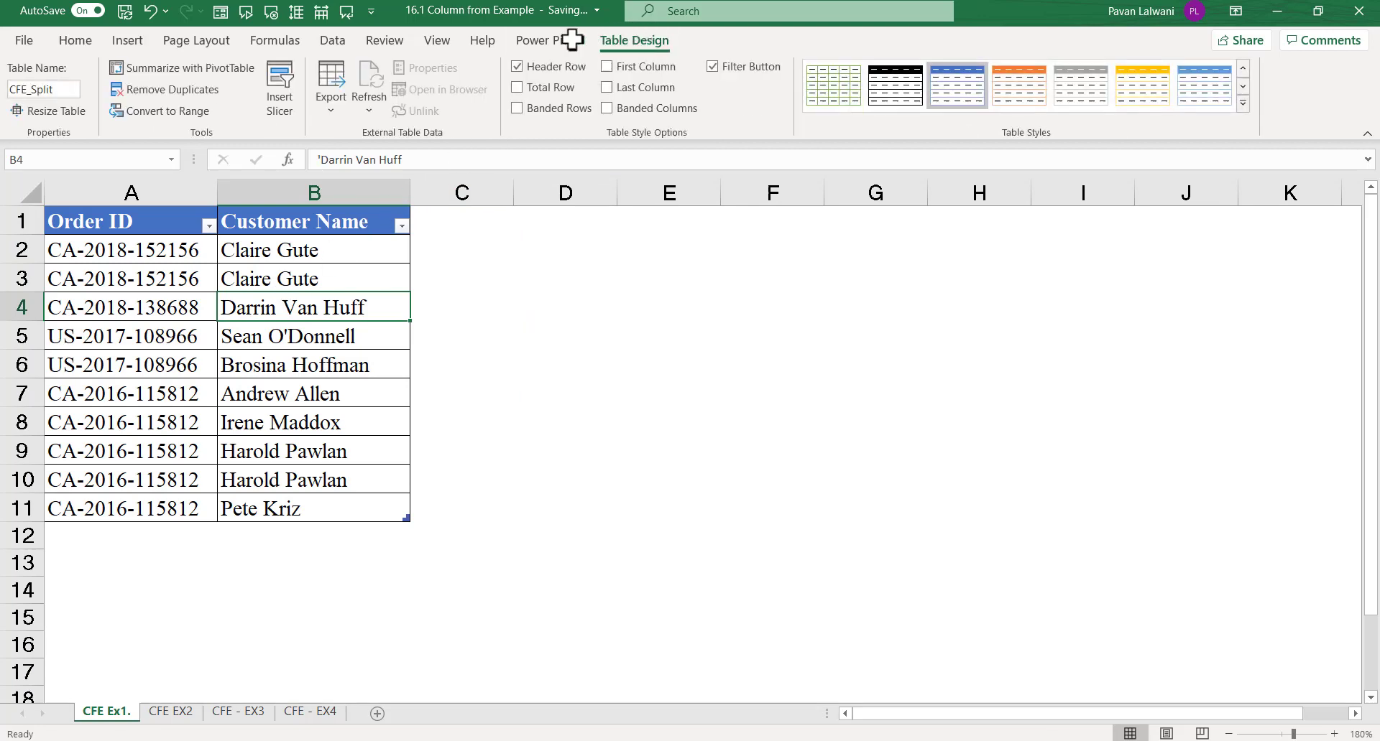
left_click(44, 89)
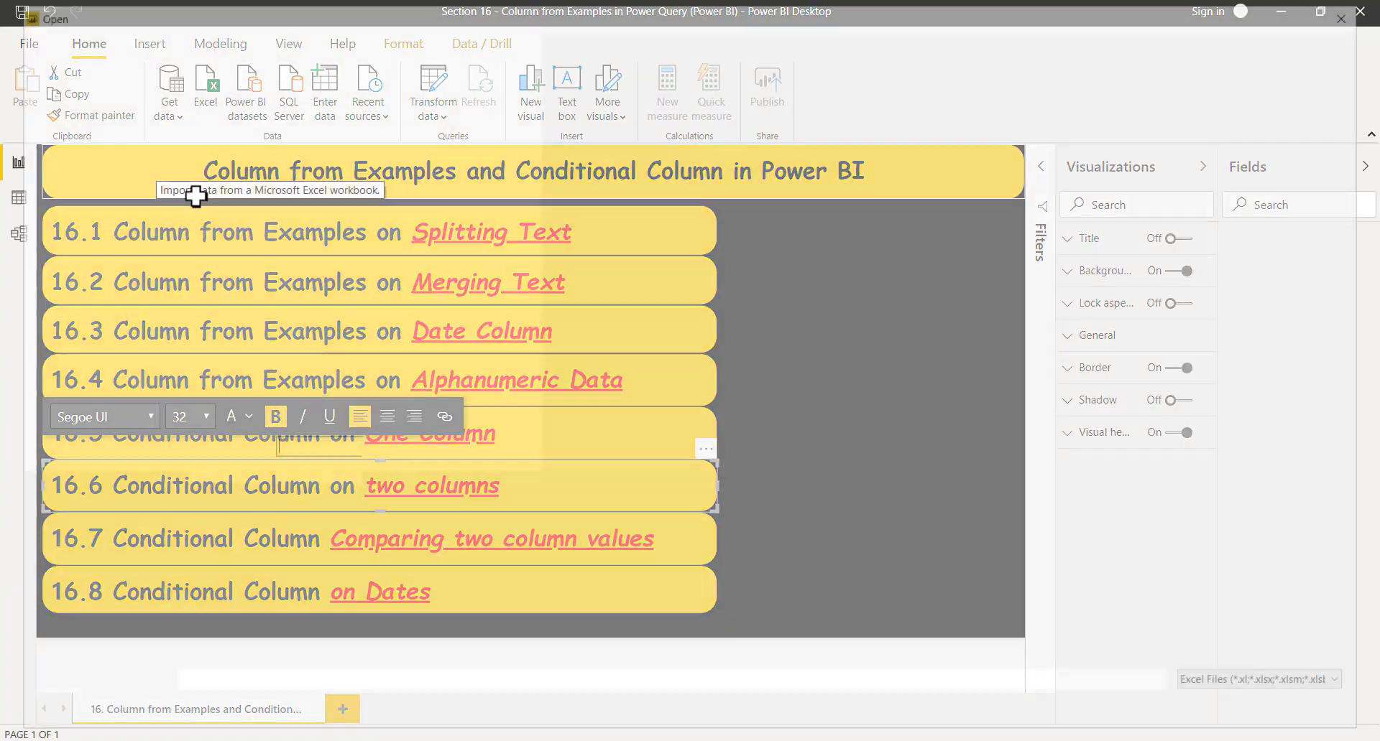
Import the CFE tables from '16.1 Column from Example' into Power Query Editor.
left_click(204, 90)
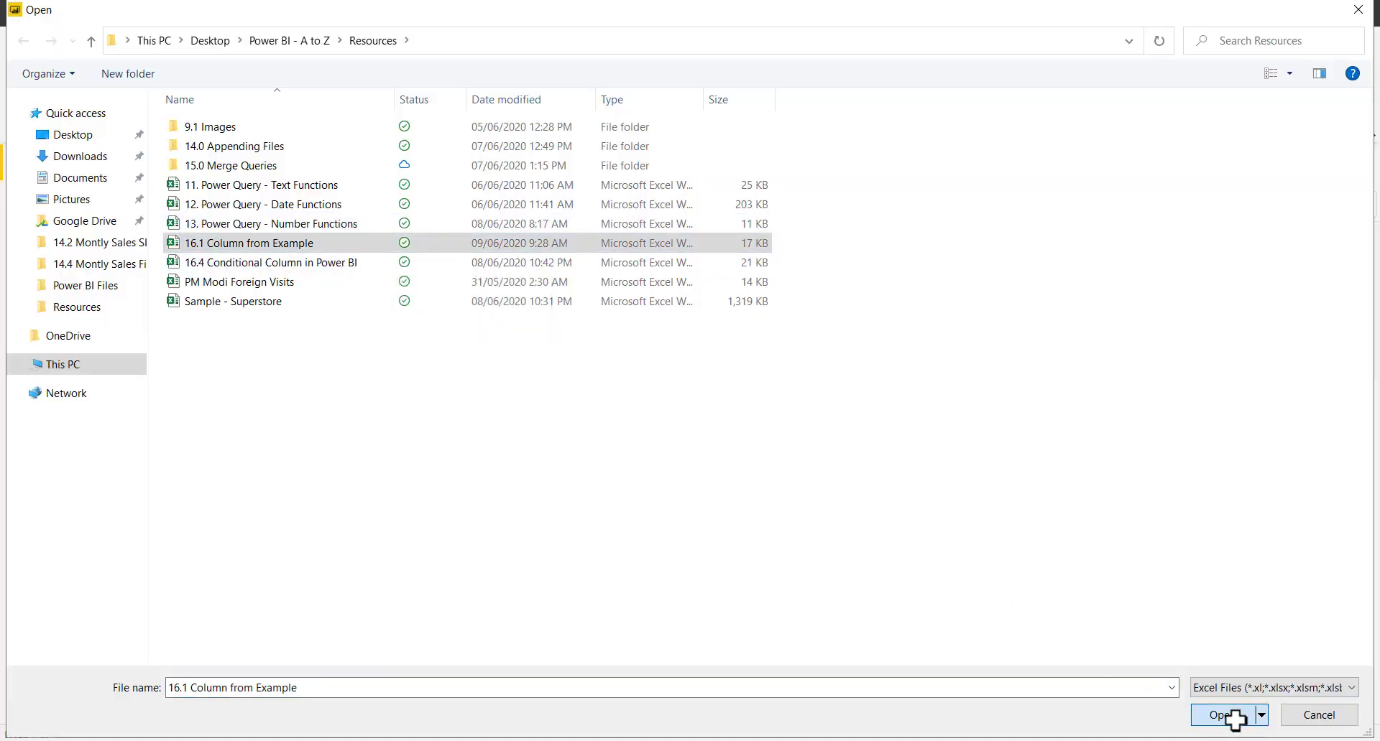
left_click(1222, 715)
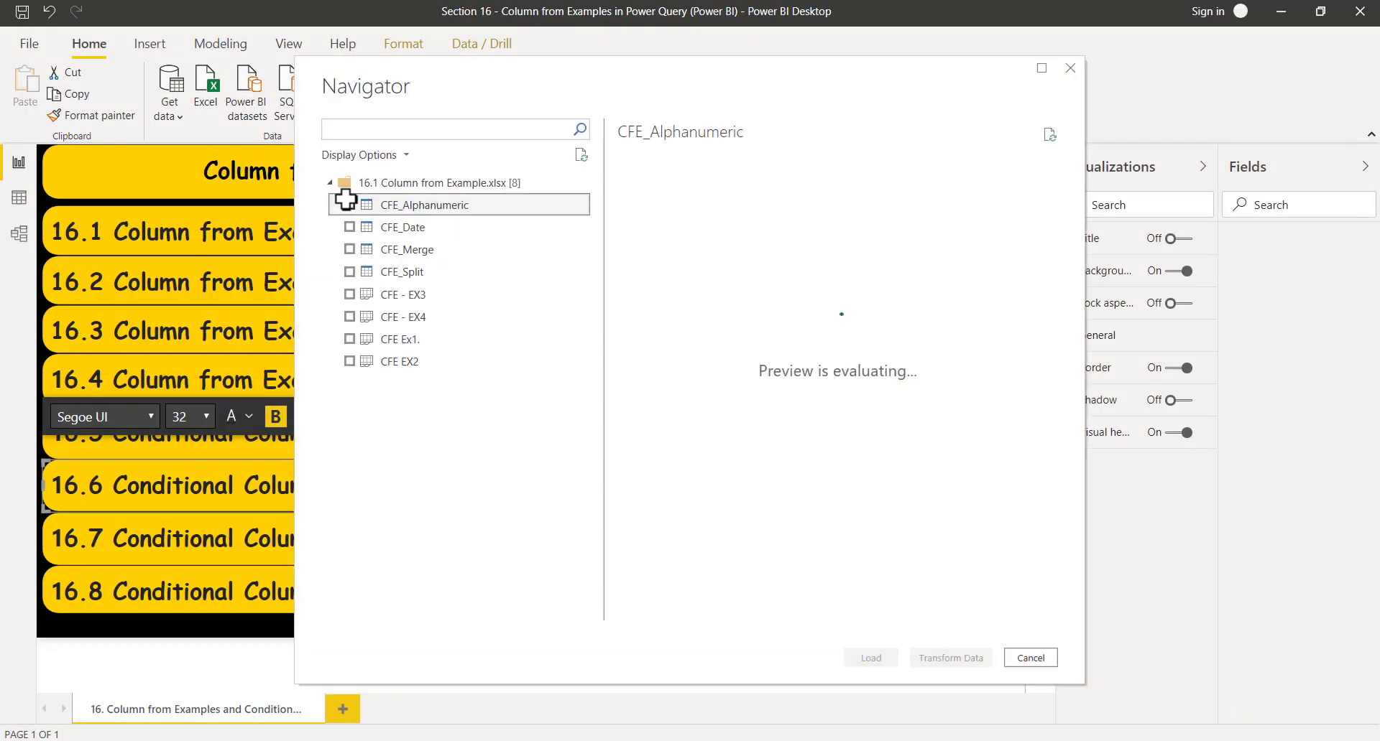
left_click(349, 227)
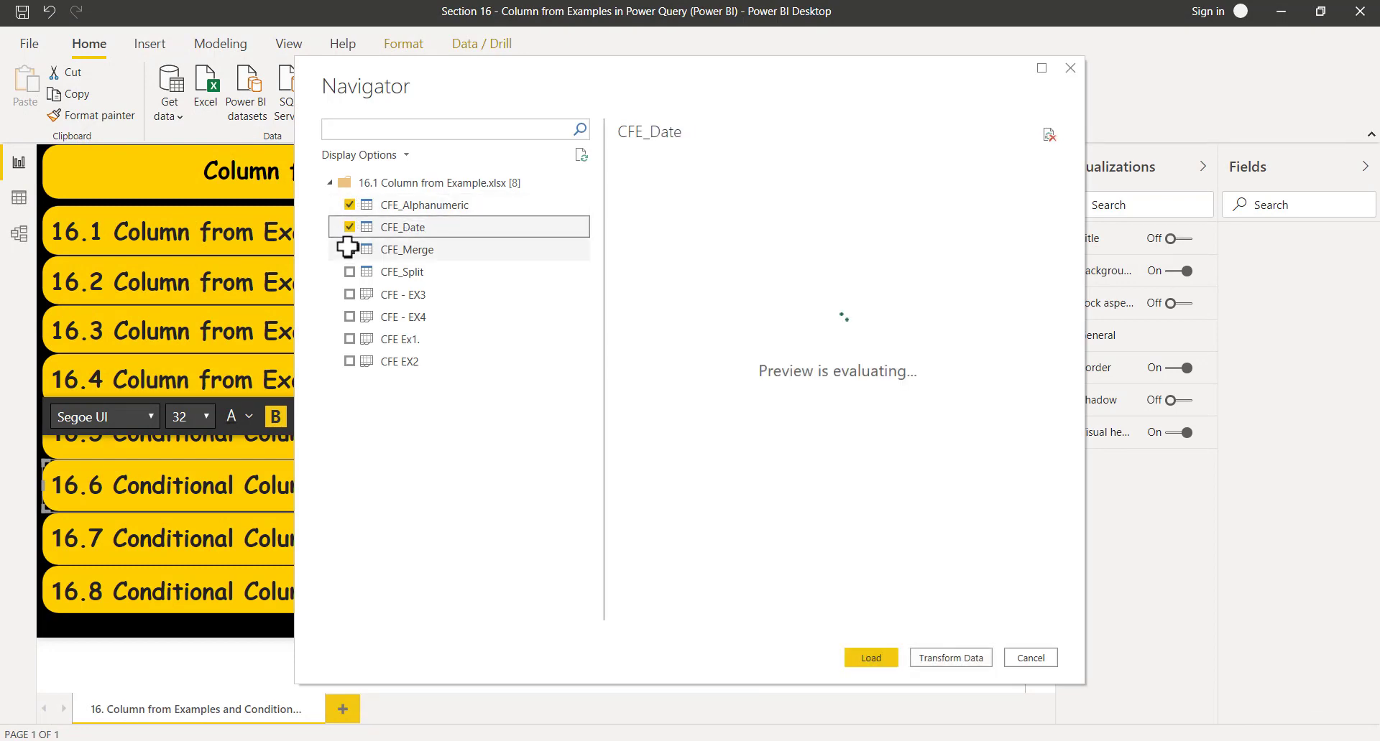
left_click(403, 272)
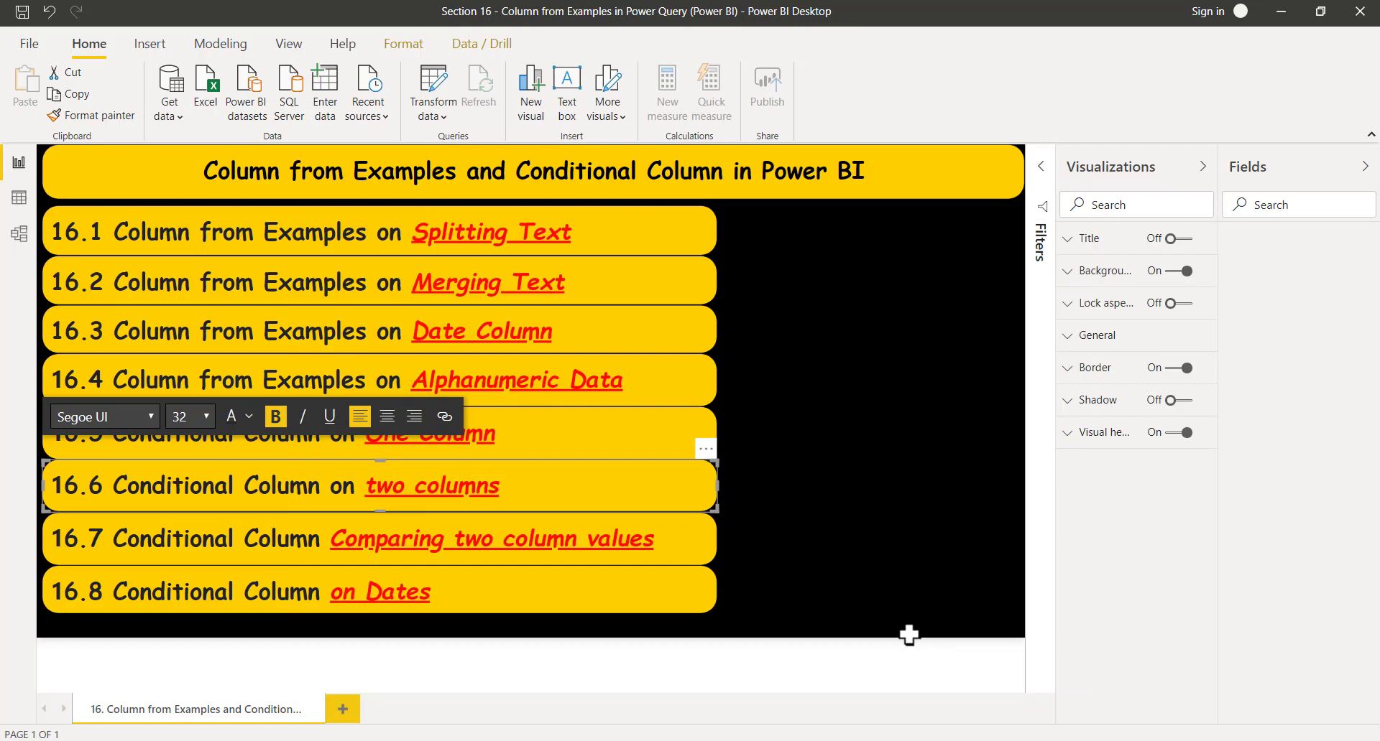
left_click(431, 91)
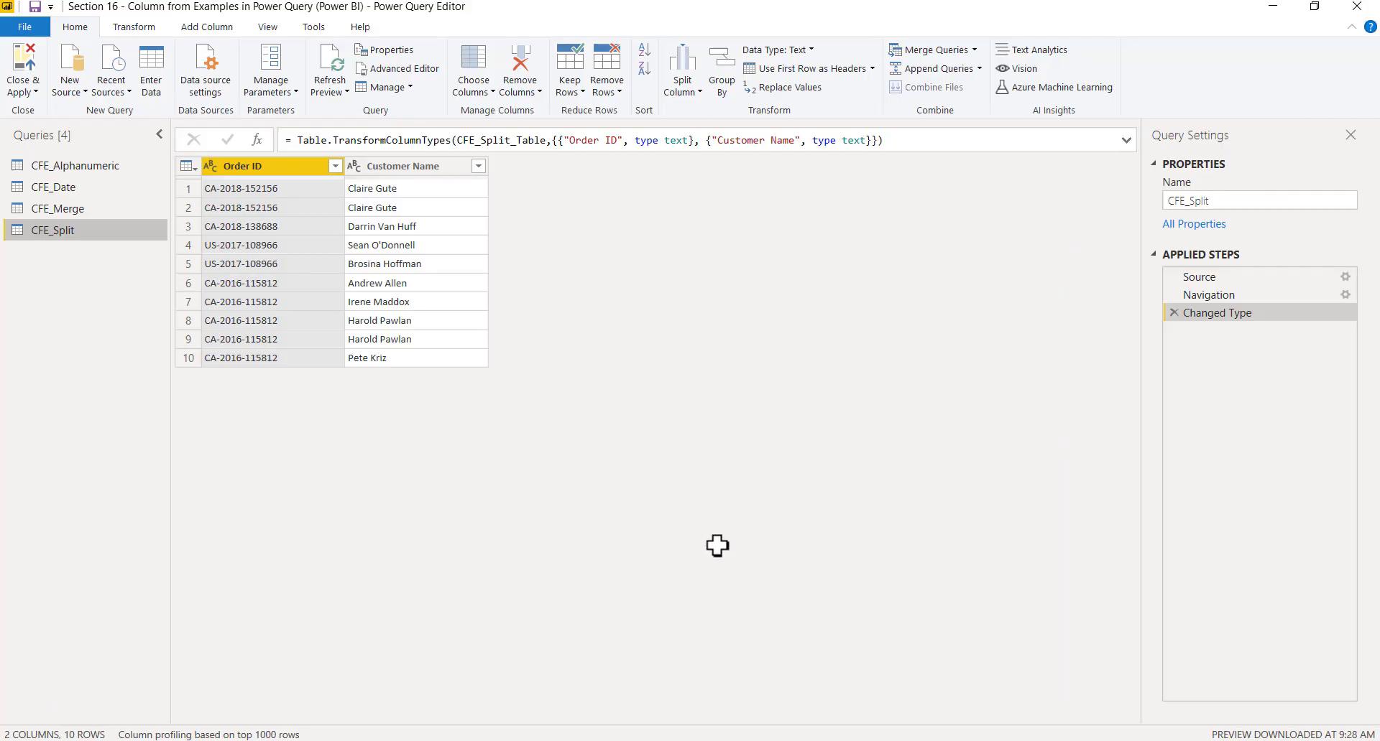
mouse_move(40, 236)
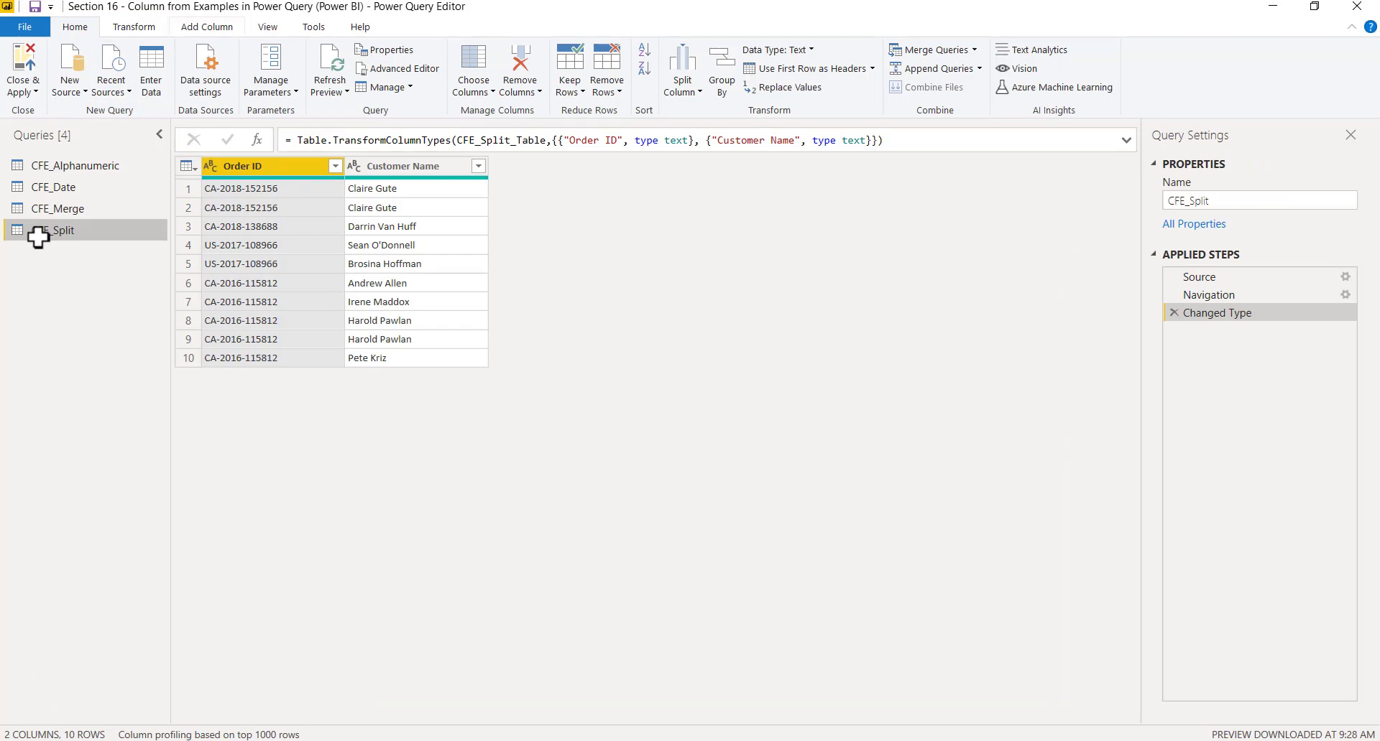
On CFE_Split, try Order ID examples CA, 201, then 1521 until Text After Delimiter appears.
left_click(206, 27)
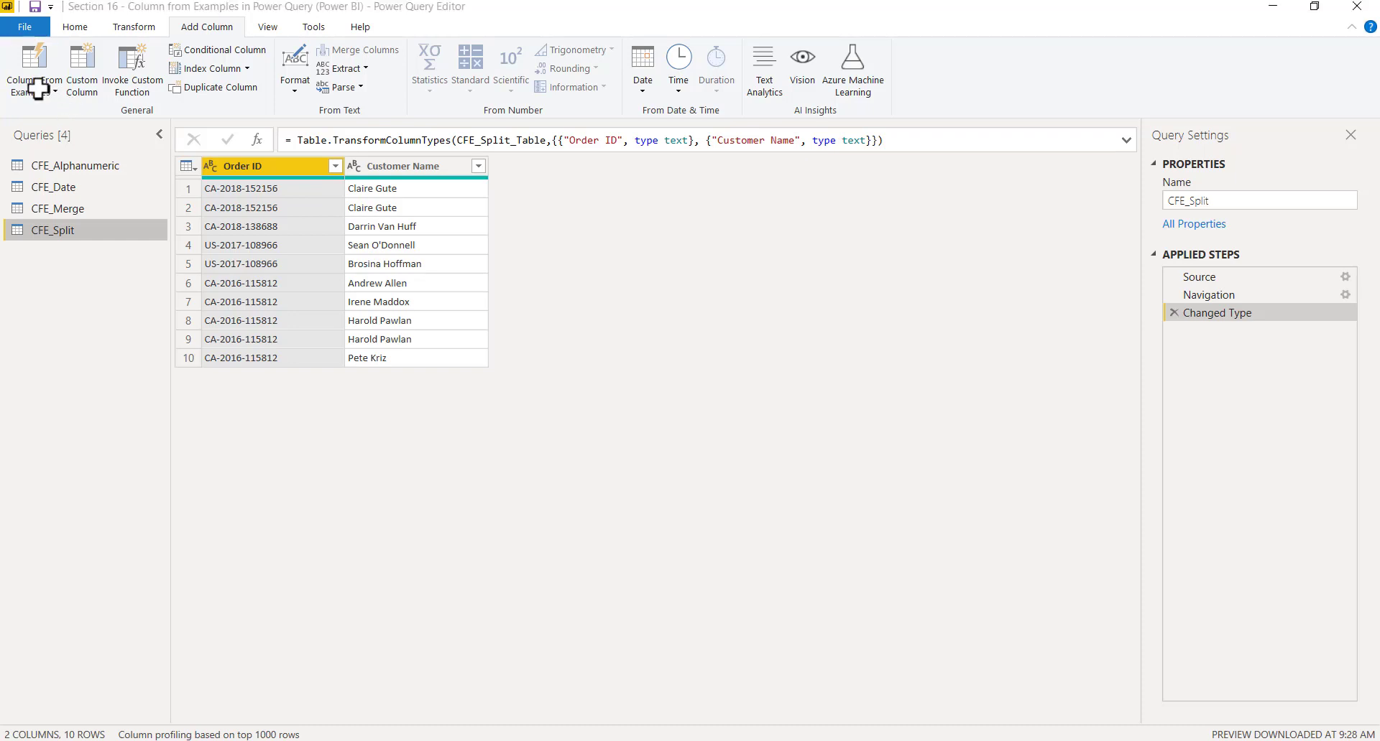
left_click(34, 70)
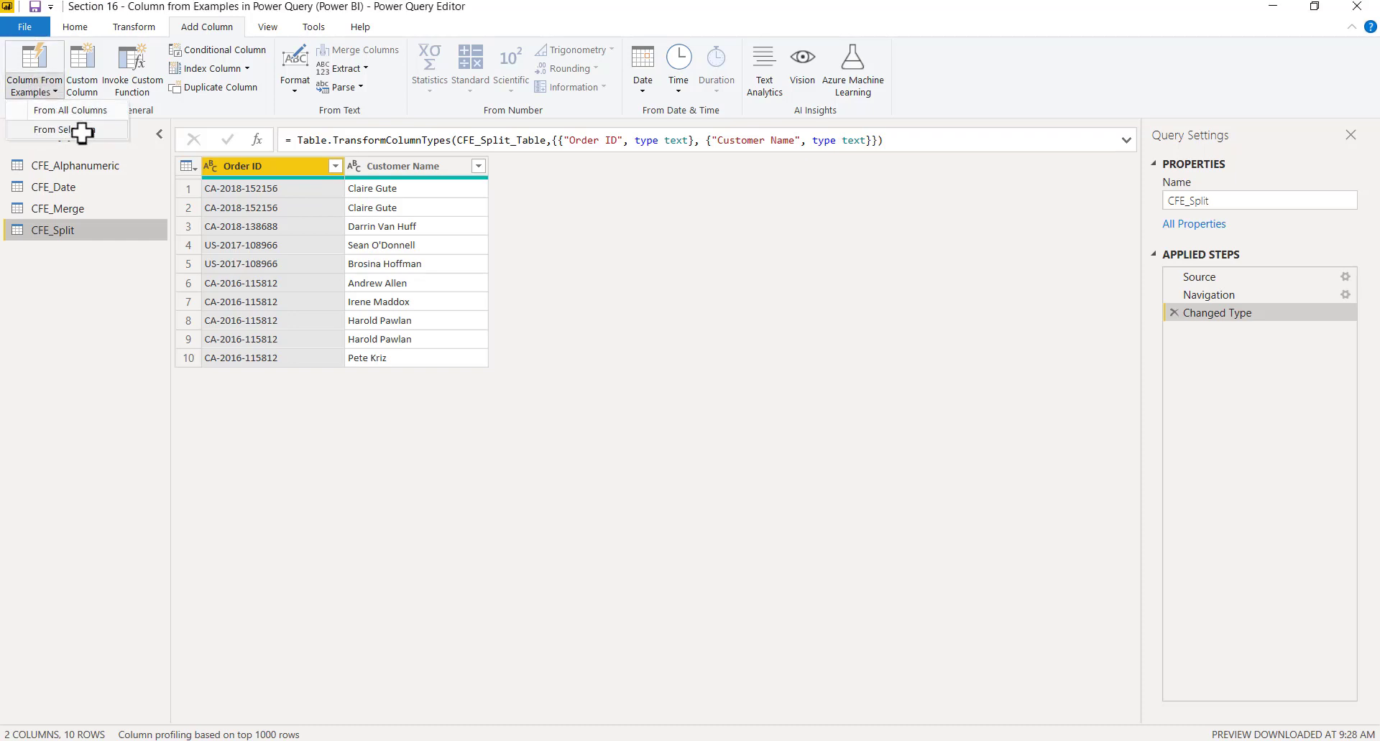
mouse_move(57, 129)
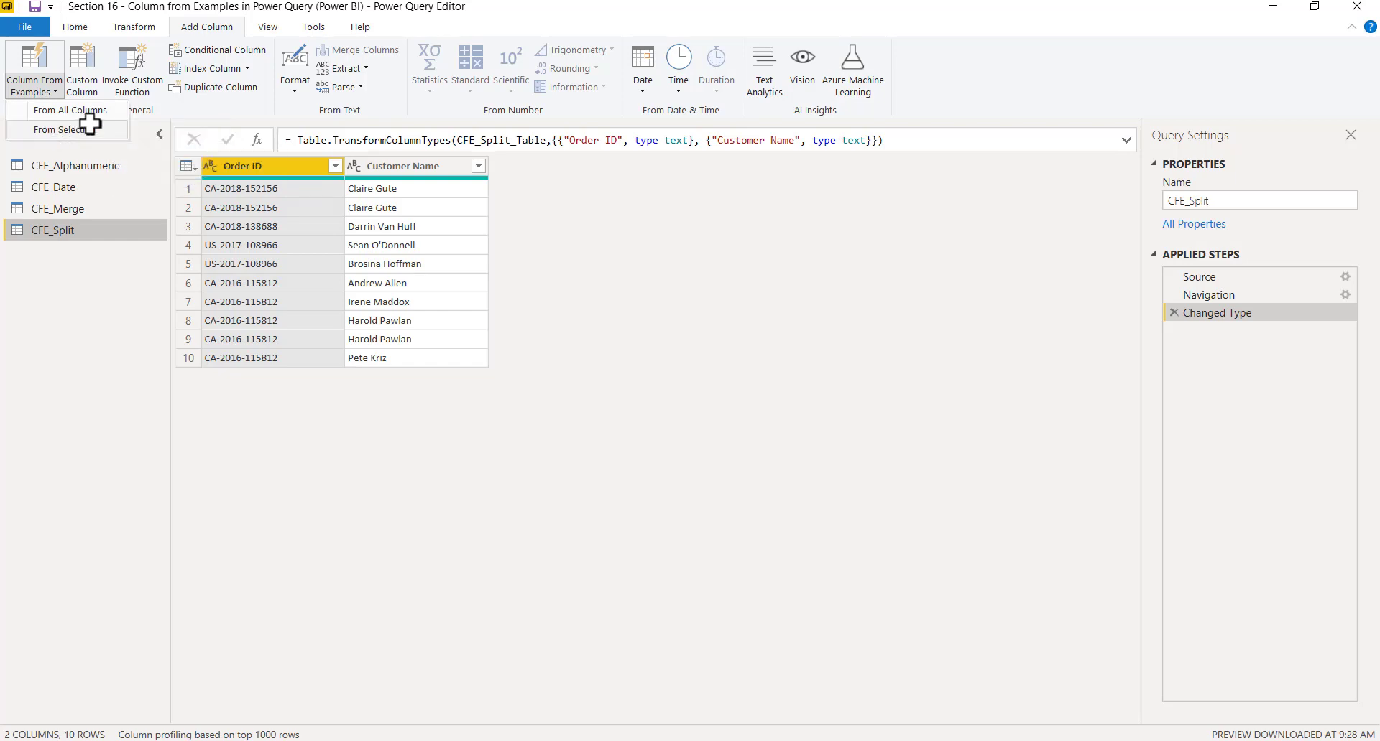
left_click(62, 129)
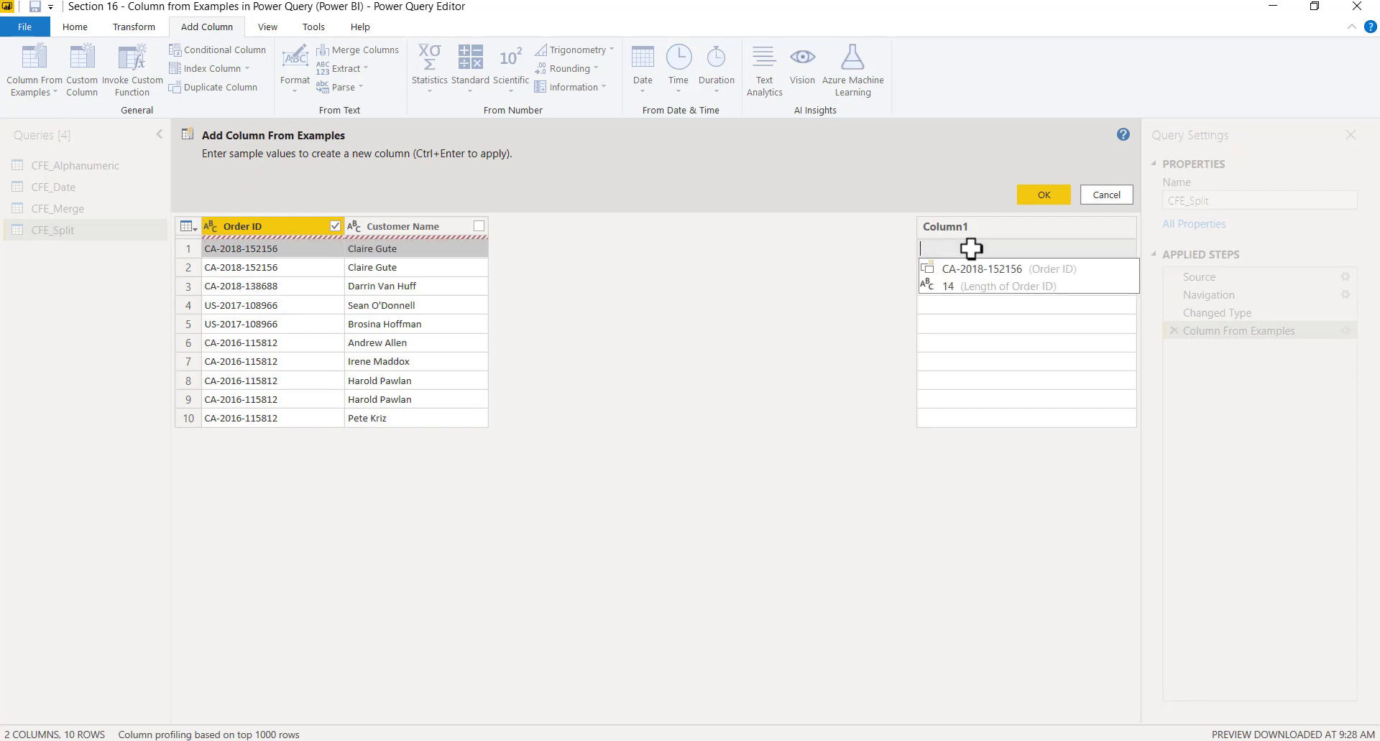
type("CA")
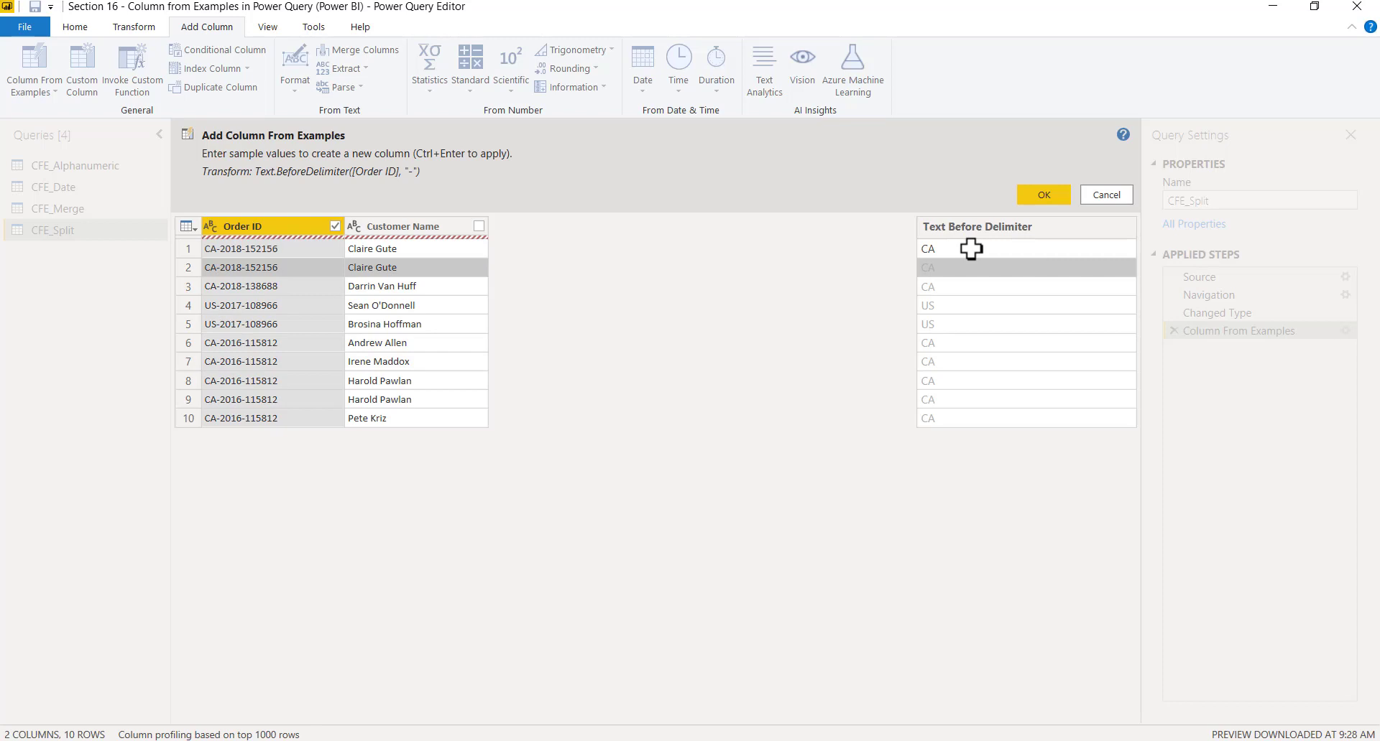
mouse_move(963, 247)
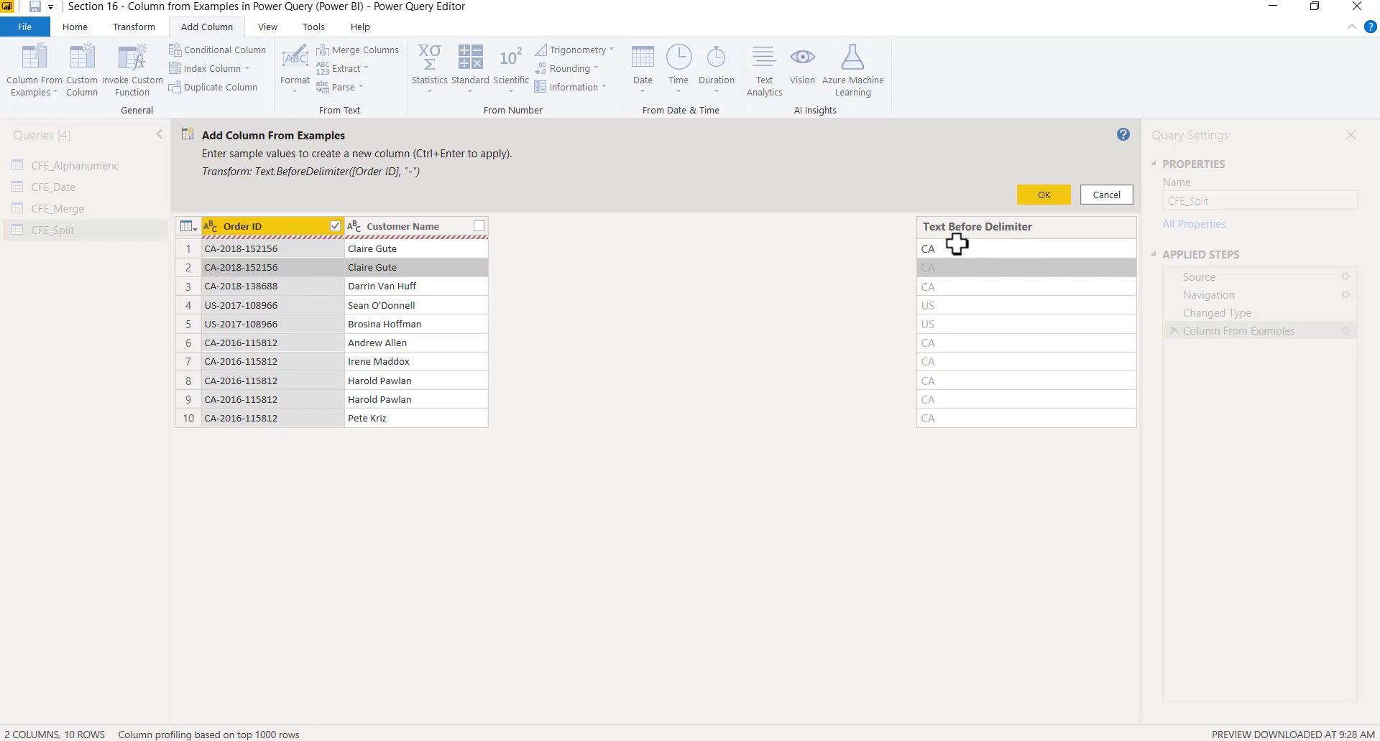
type("2018")
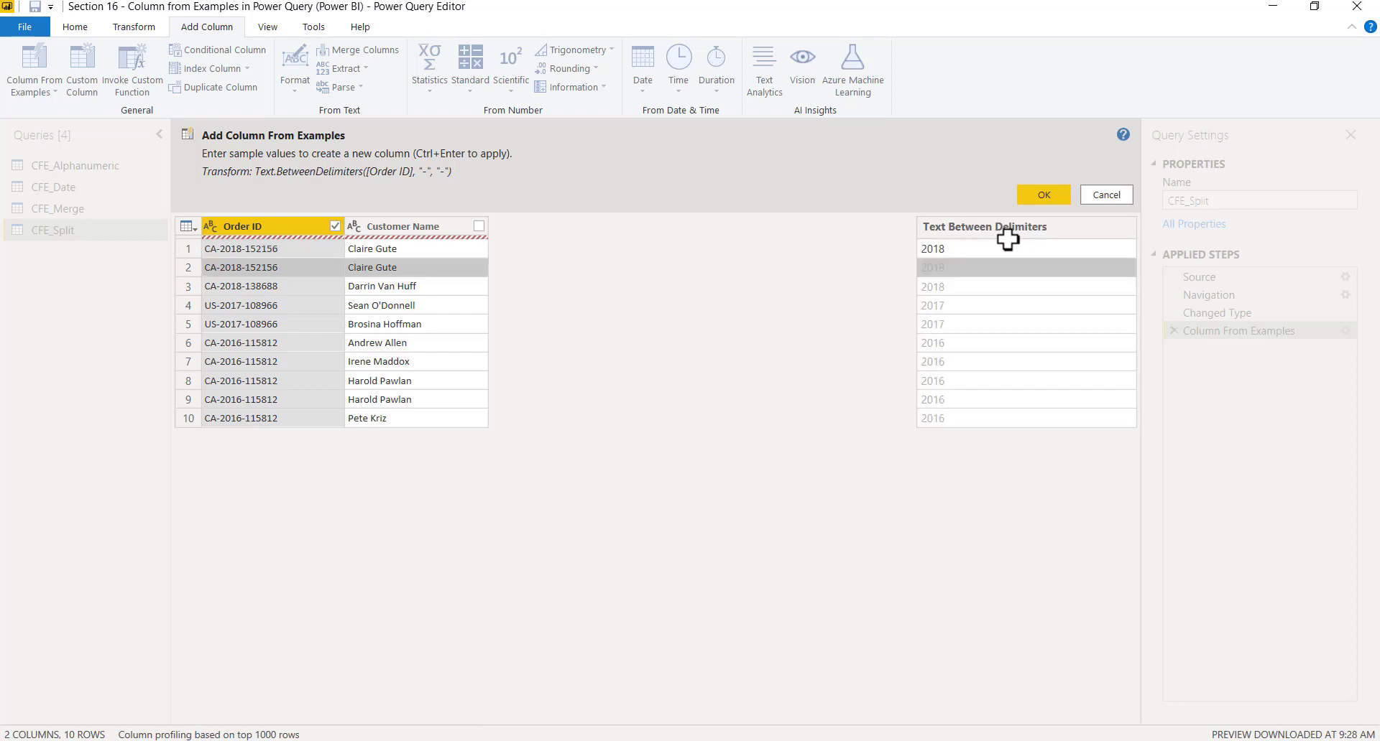
mouse_move(969, 290)
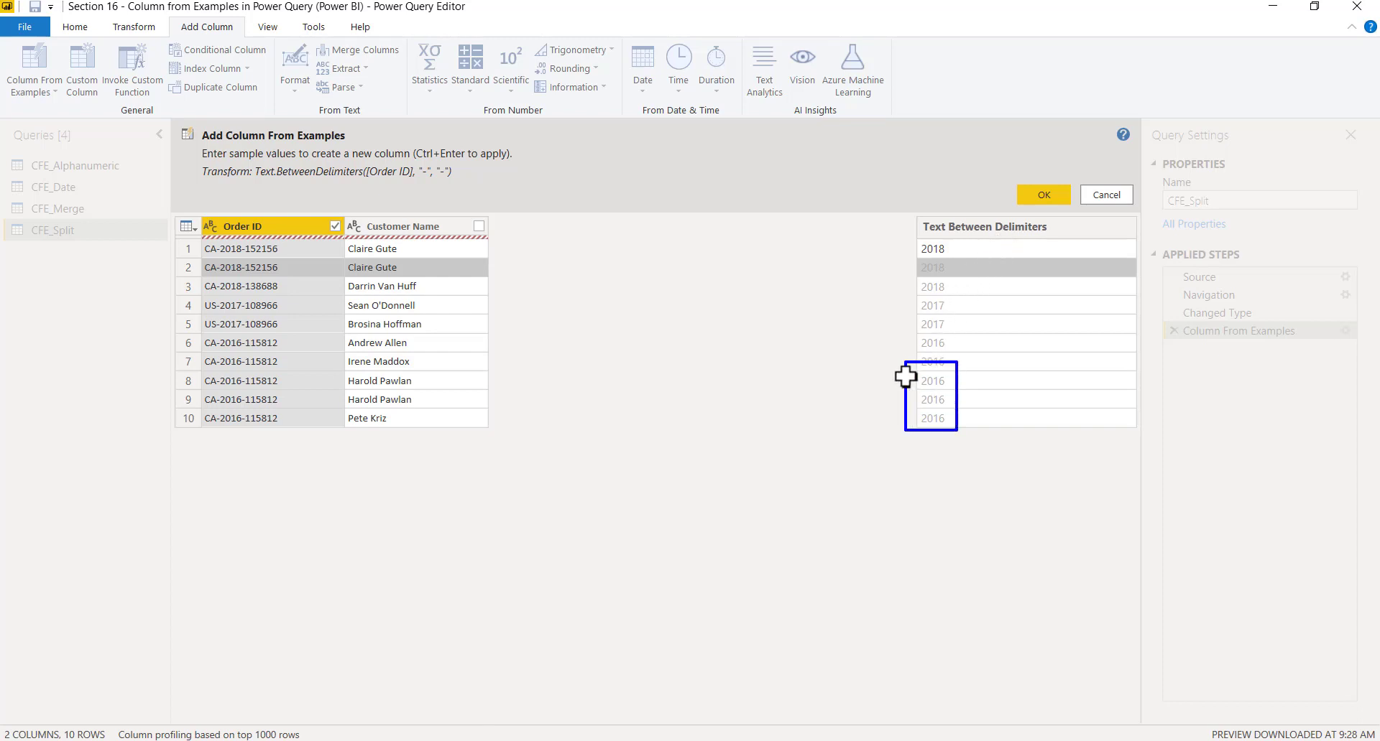
mouse_move(247, 440)
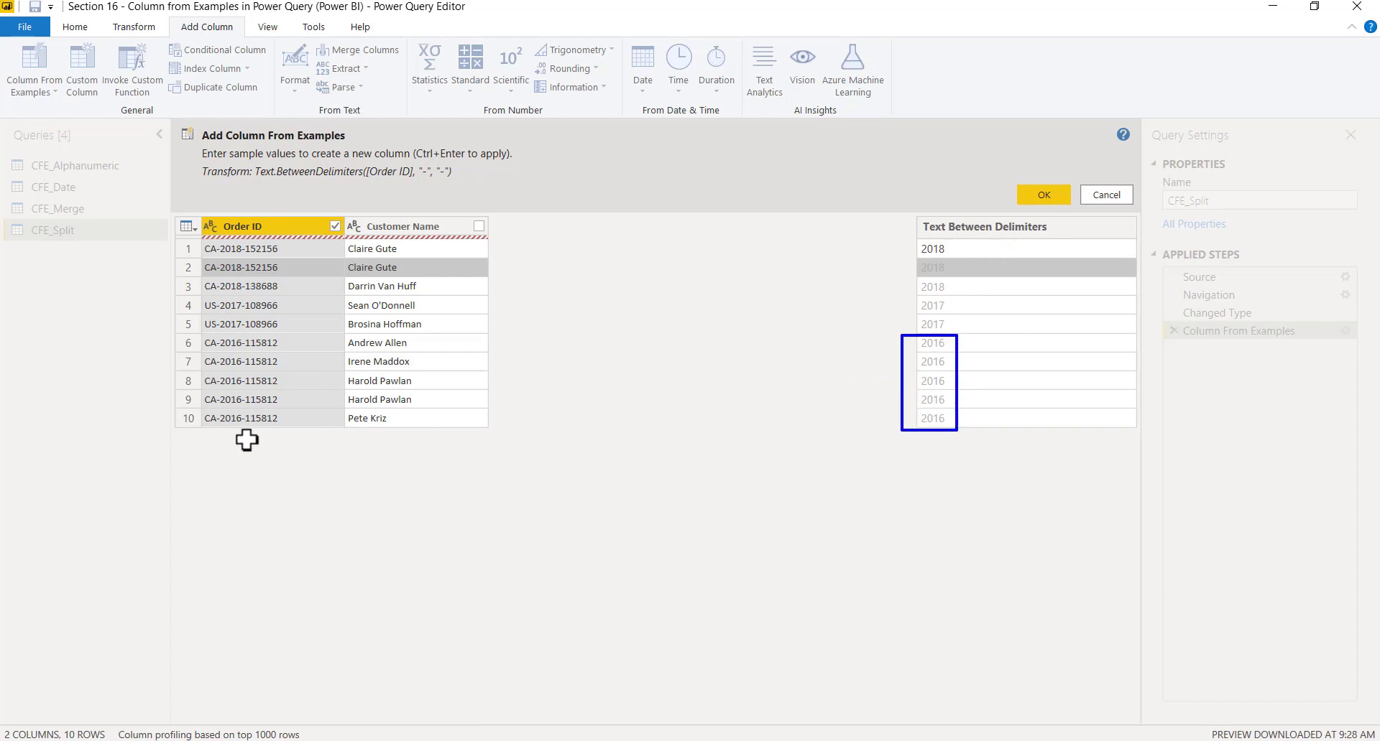
mouse_move(922, 432)
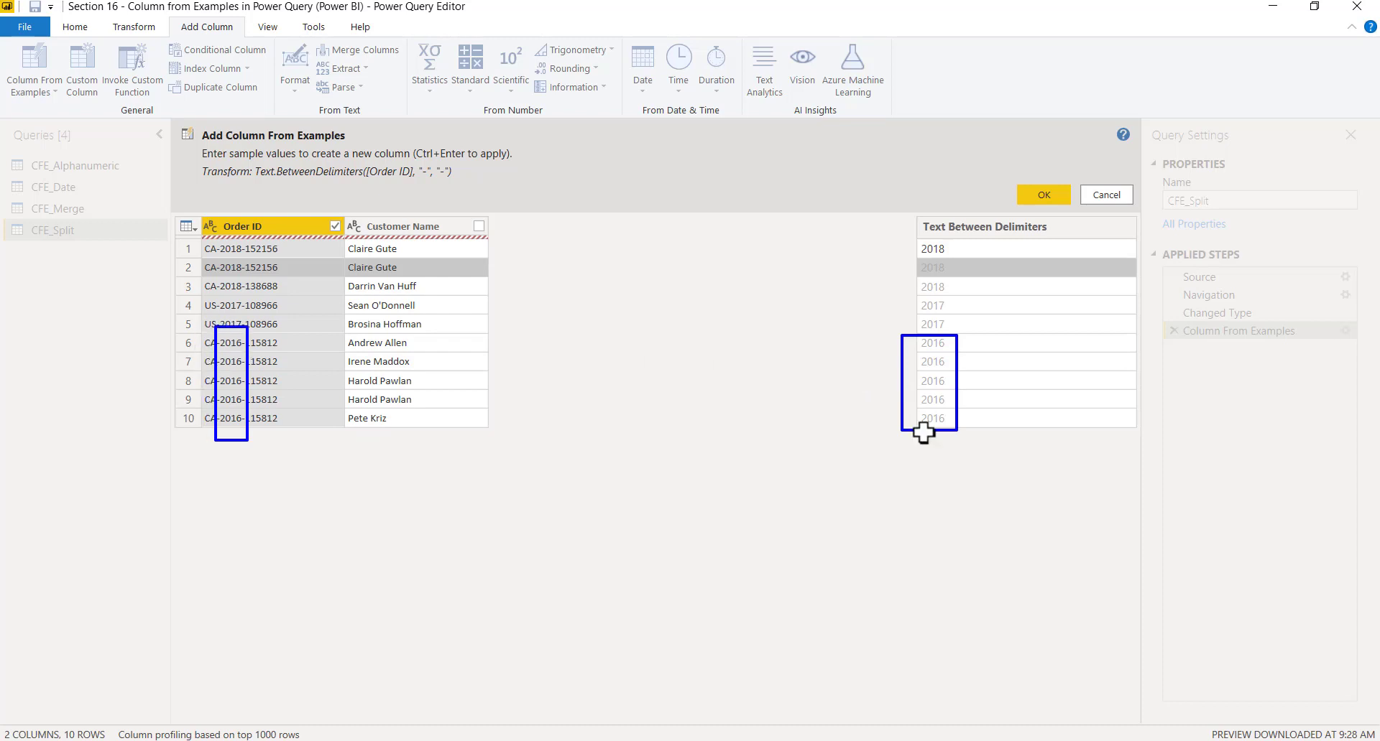
left_click(968, 249)
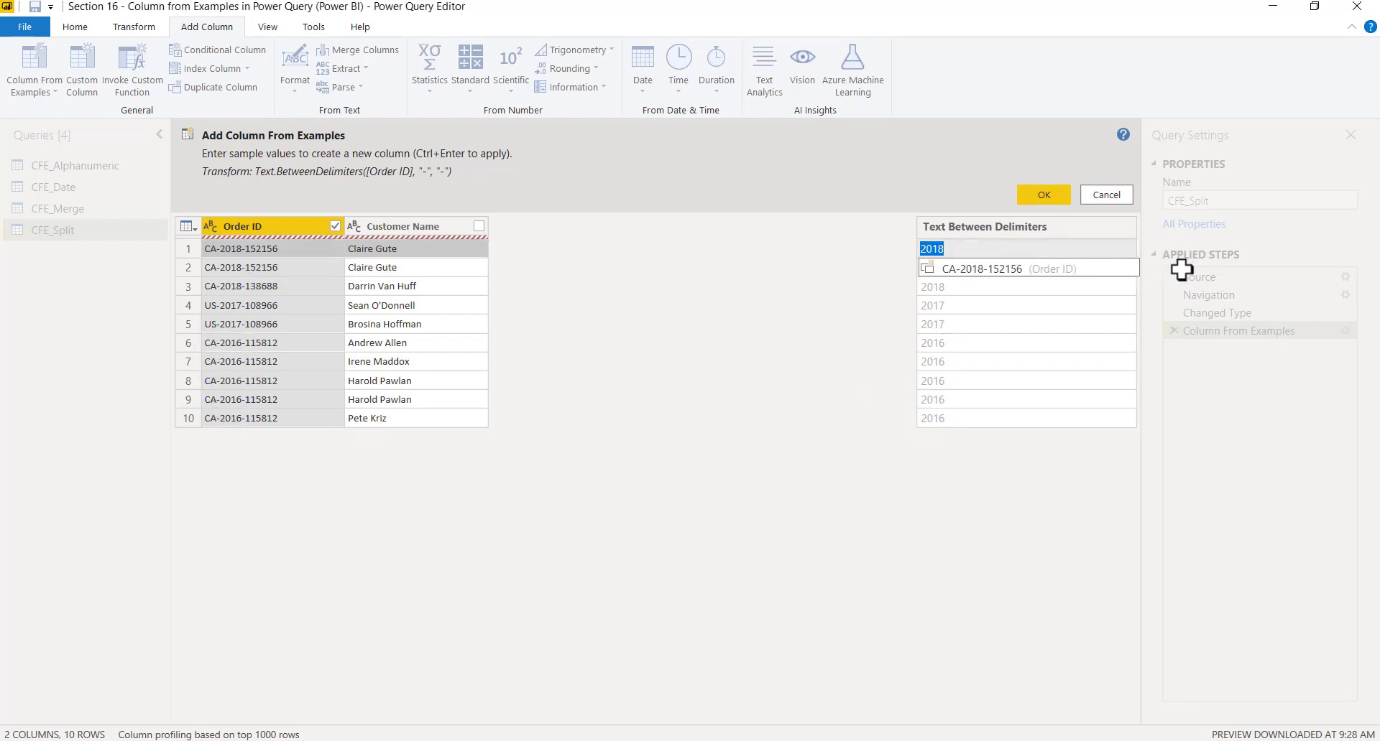
type("152156")
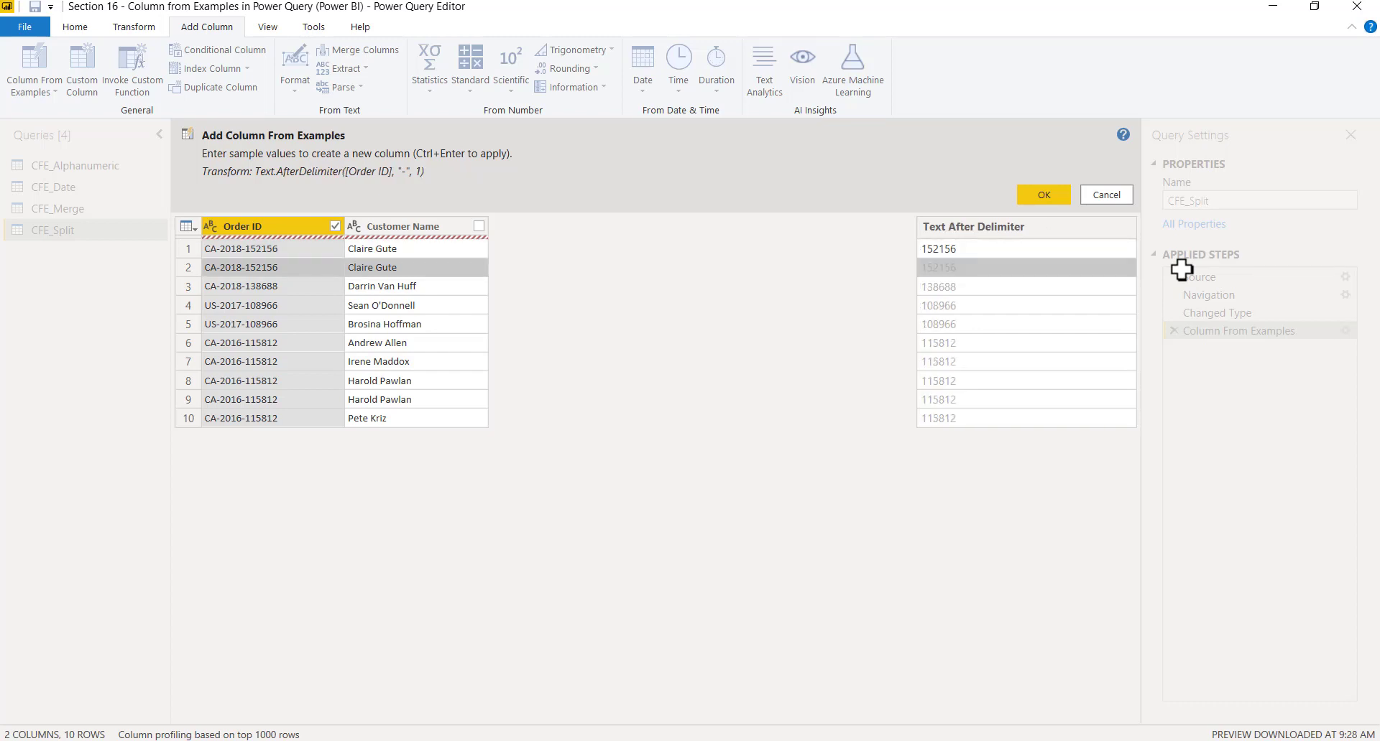
mouse_move(1175, 272)
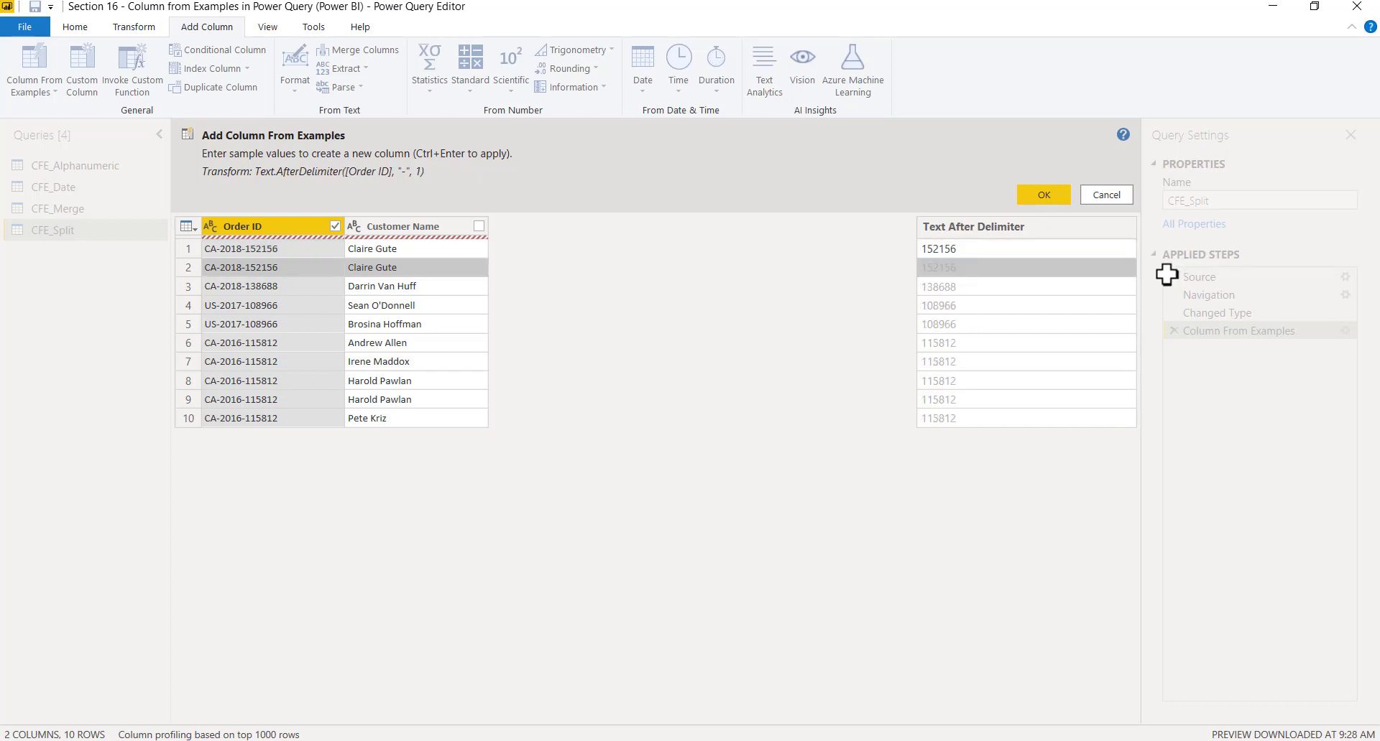
mouse_move(941, 343)
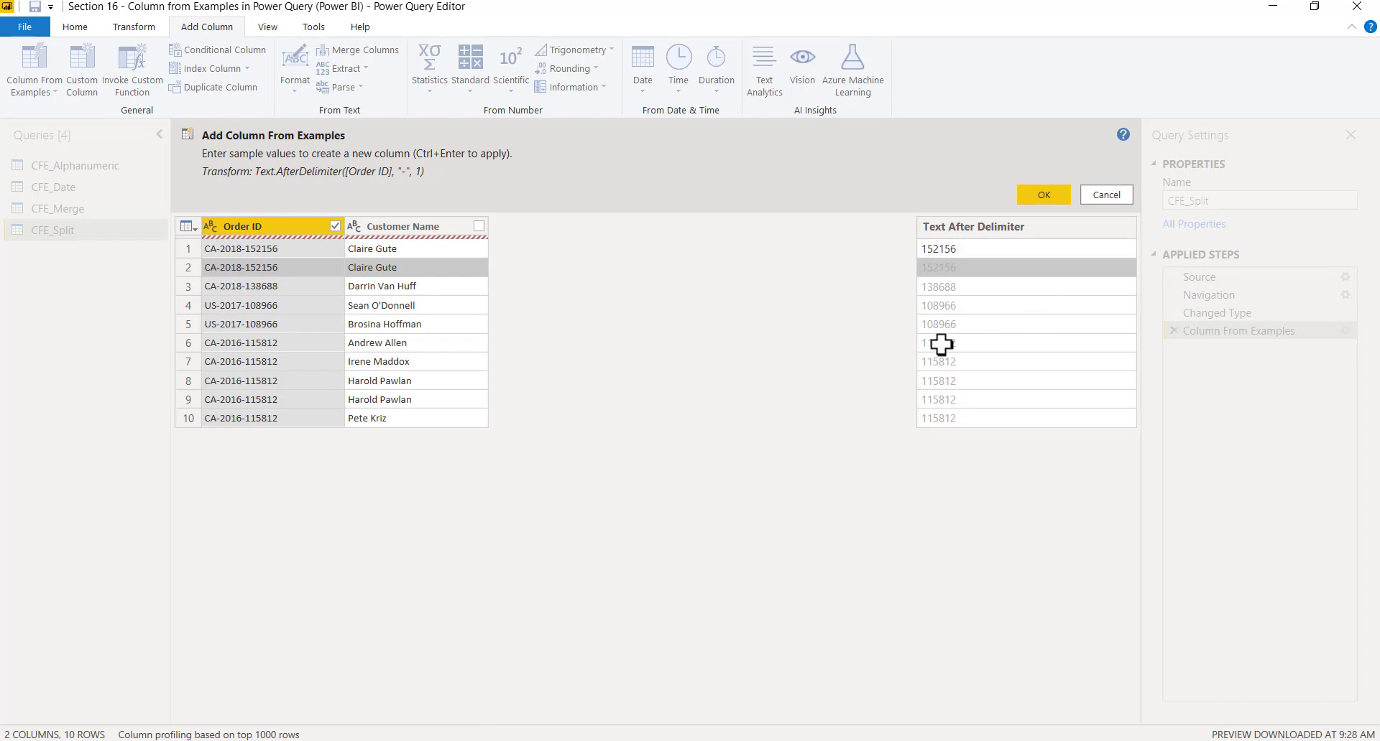
mouse_move(910, 219)
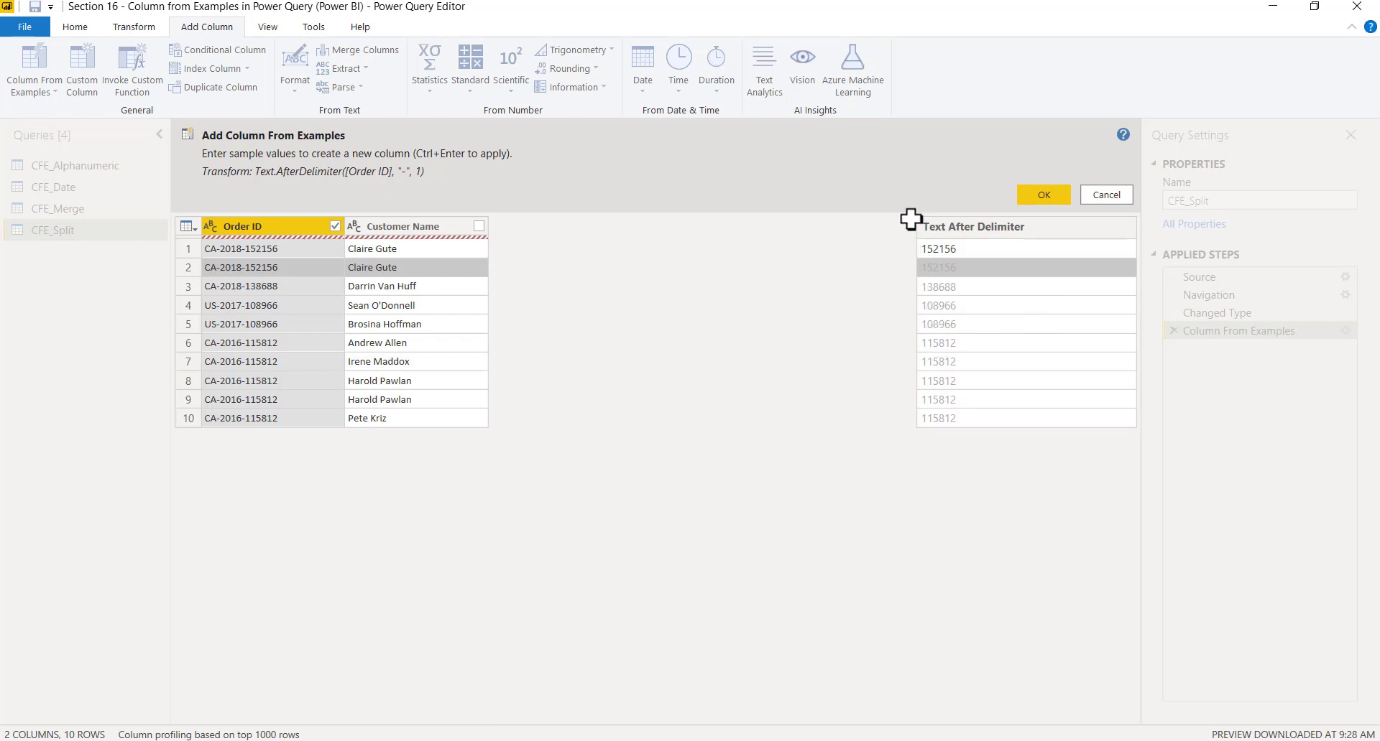
left_click(332, 171)
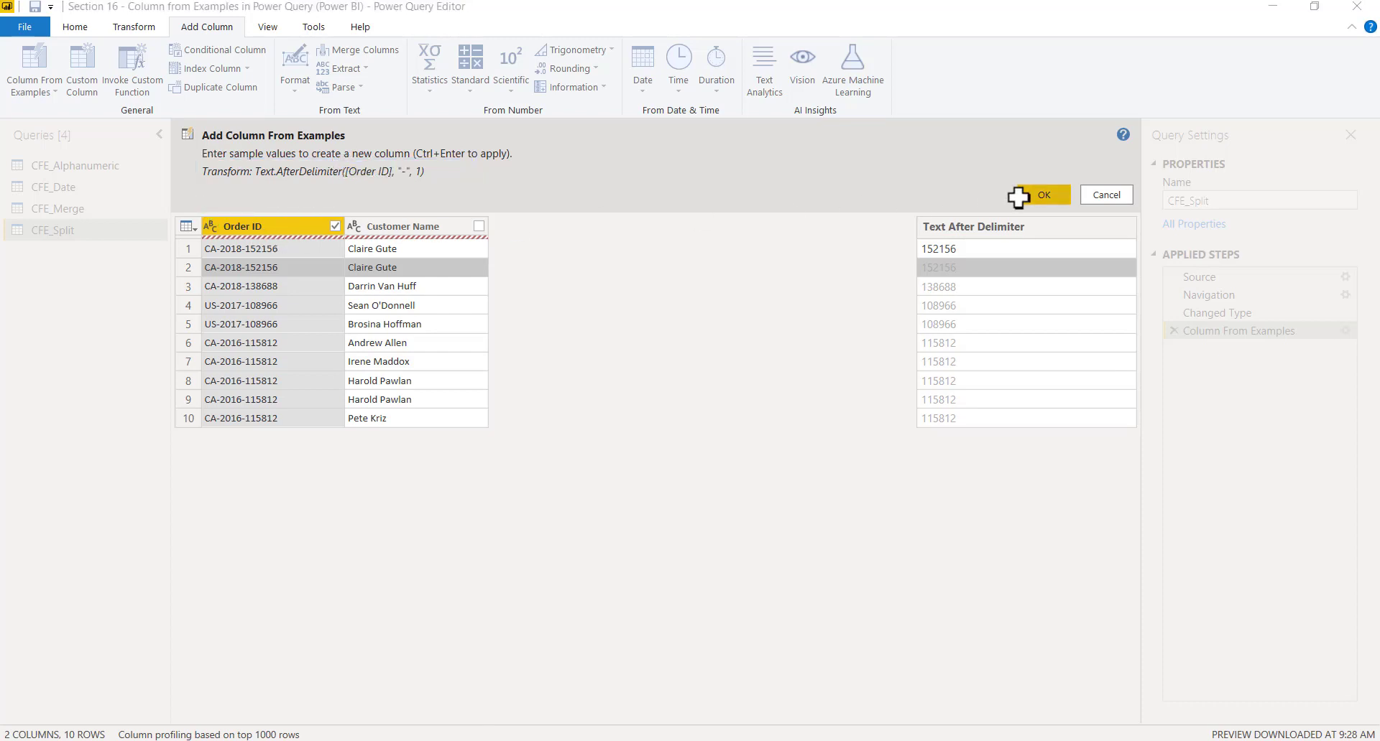
Accept the Text After Delimiter column of six-digit numbers, then select Customer Name.
left_click(1042, 194)
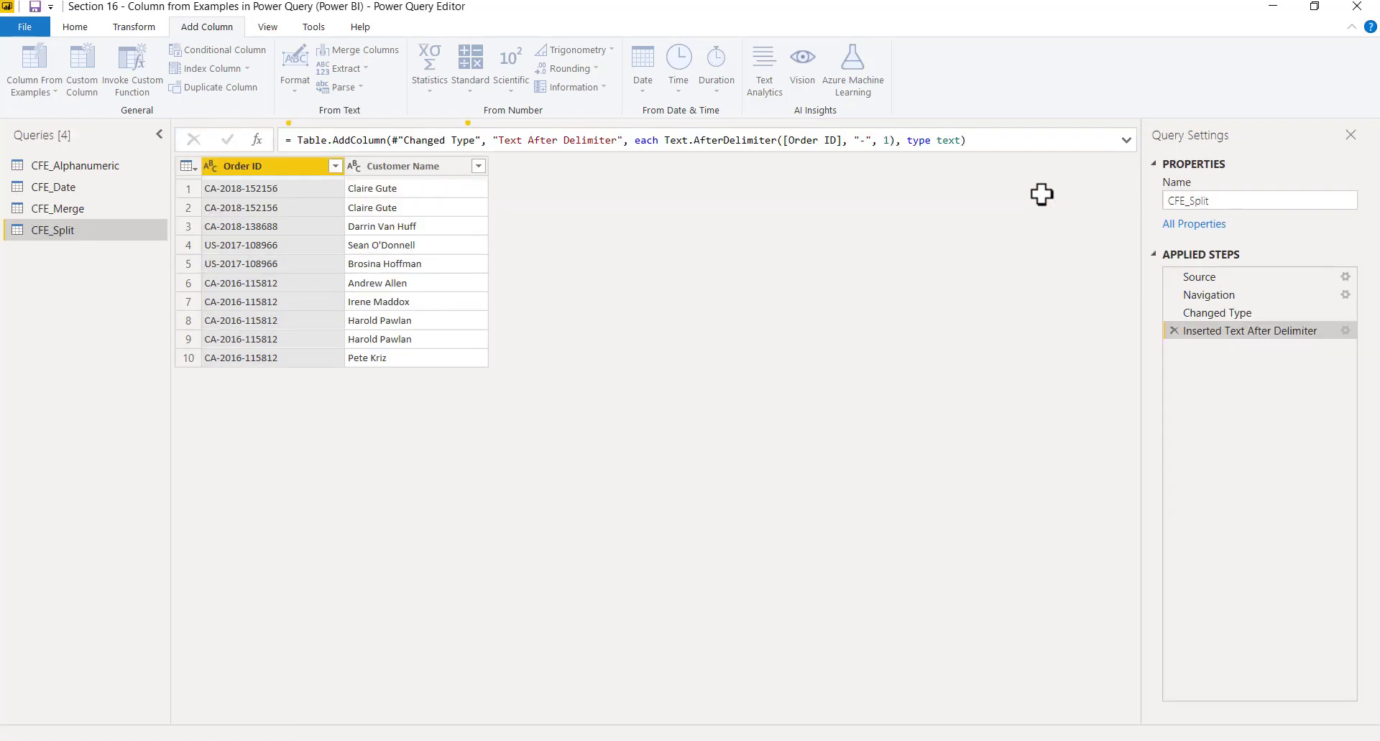
mouse_move(606, 287)
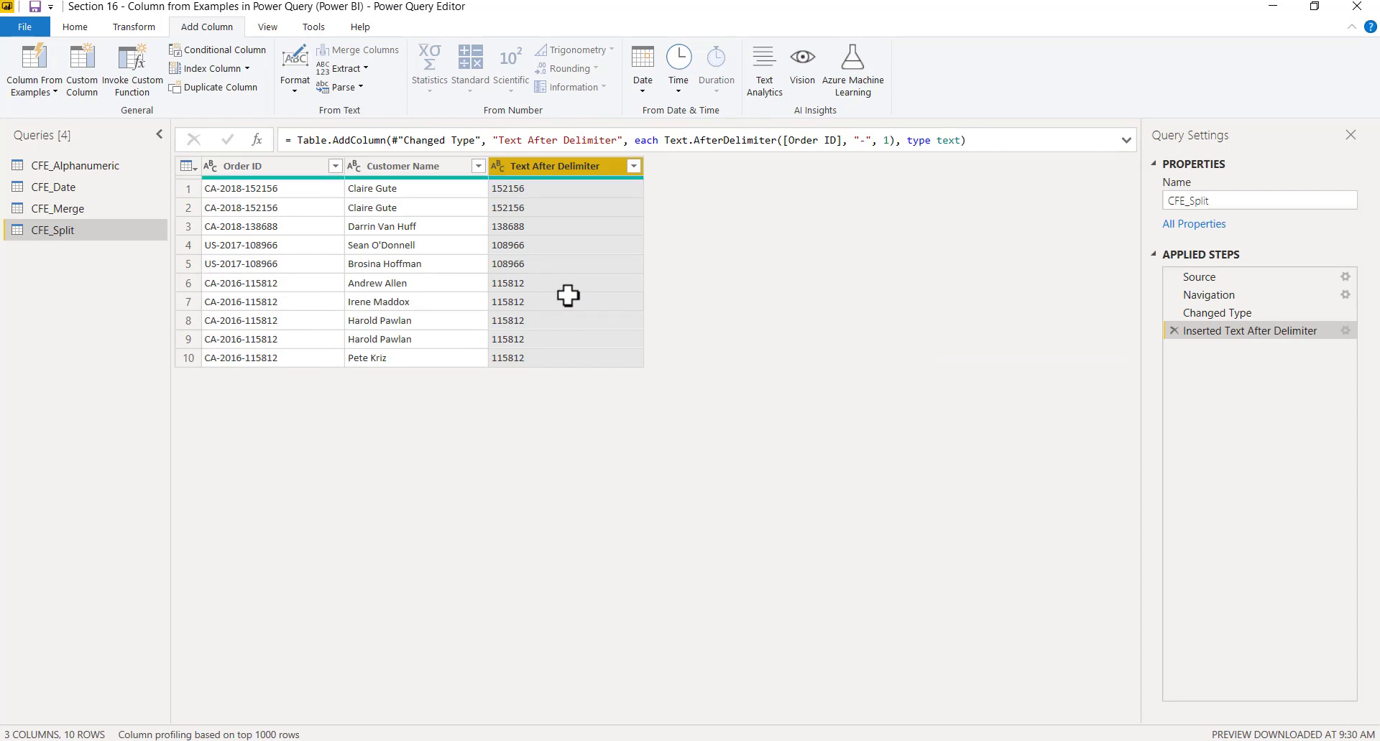
mouse_move(199, 176)
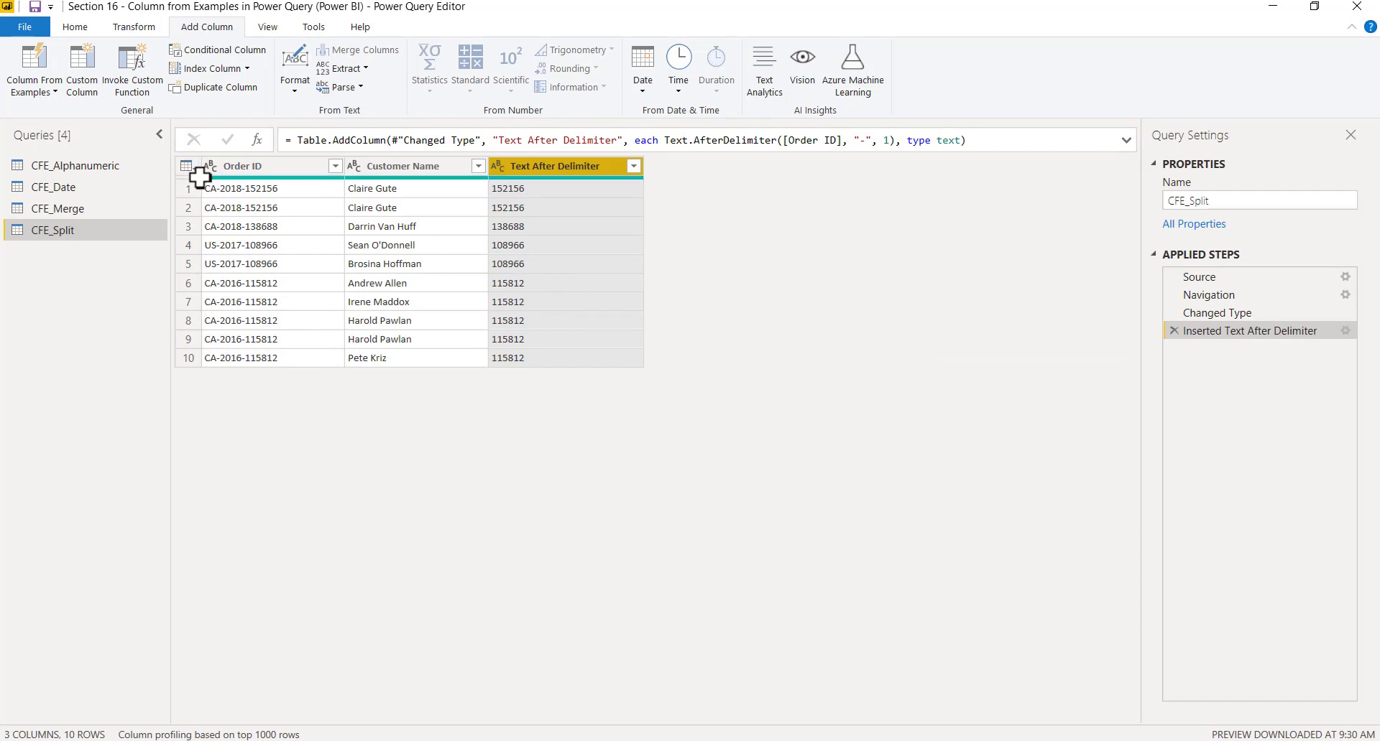
left_click(247, 165)
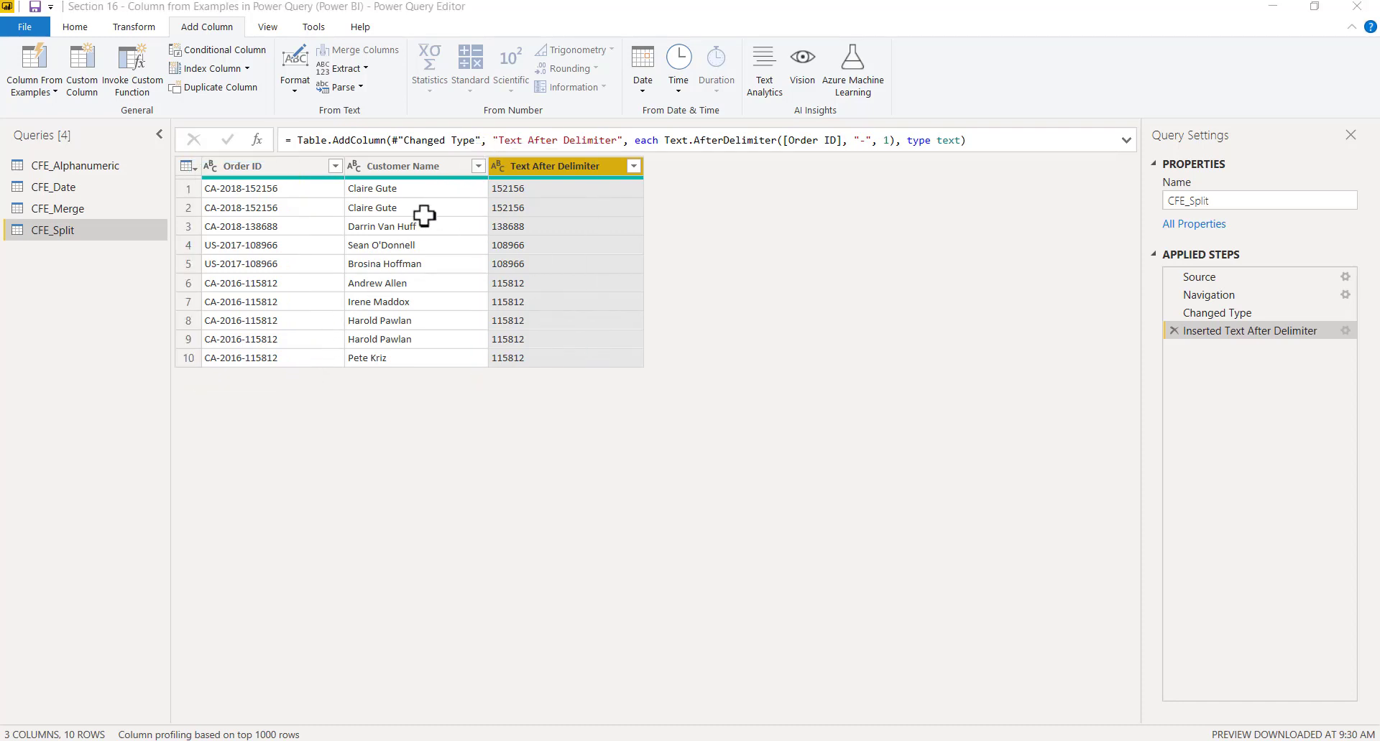
left_click(246, 165)
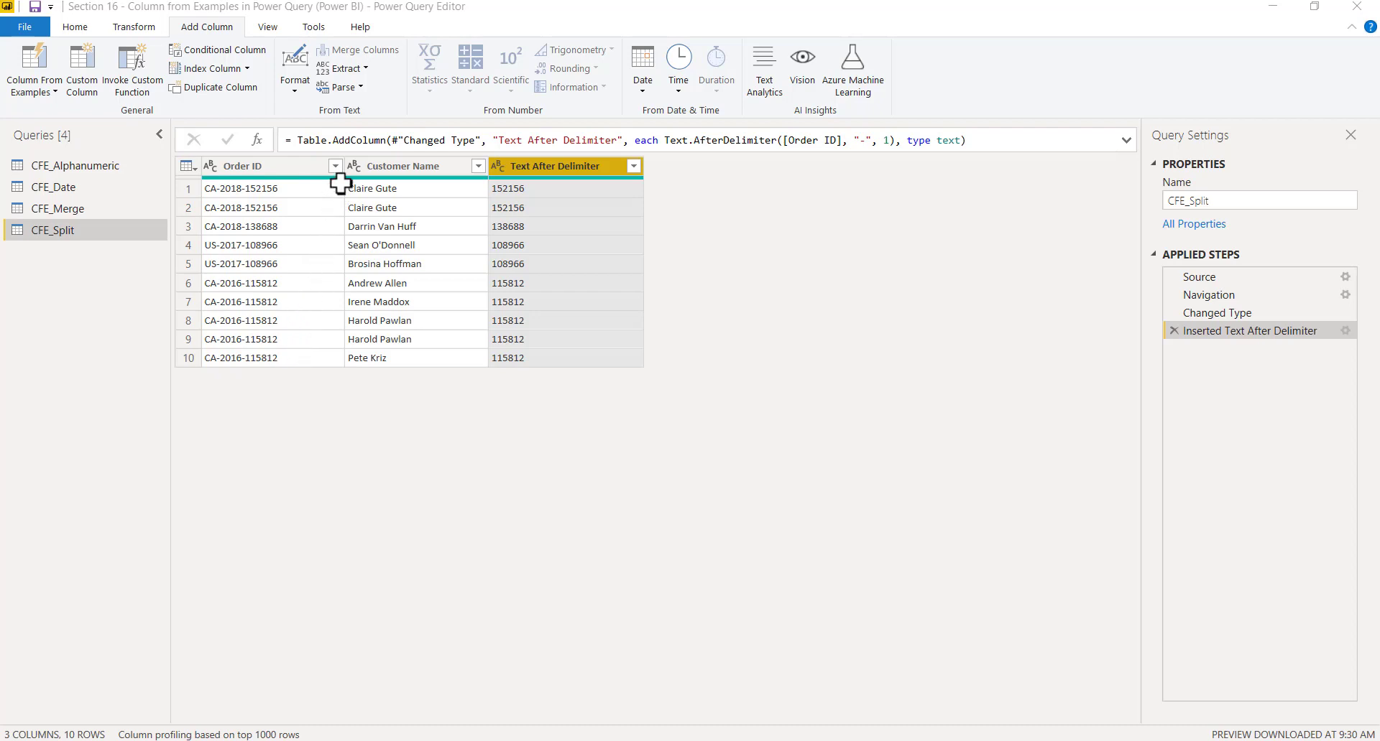
left_click(414, 188)
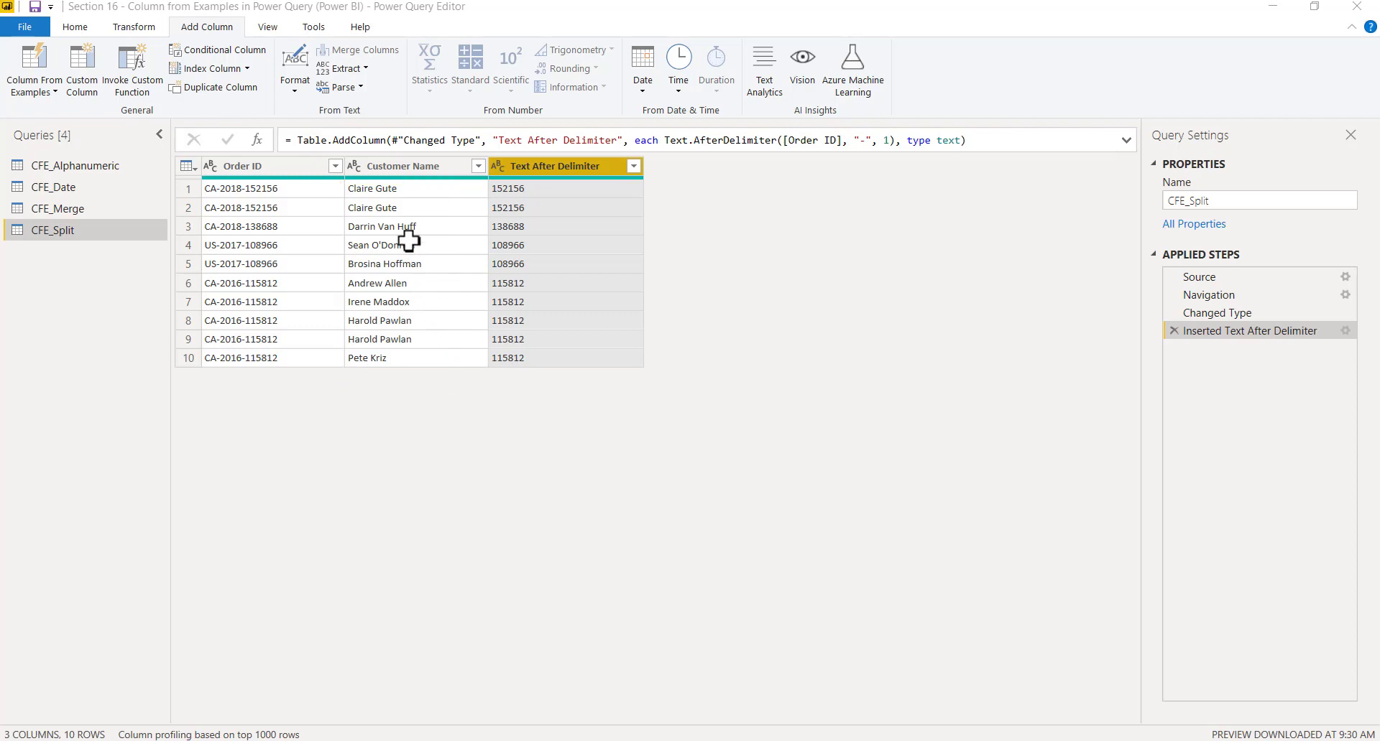
left_click(404, 165)
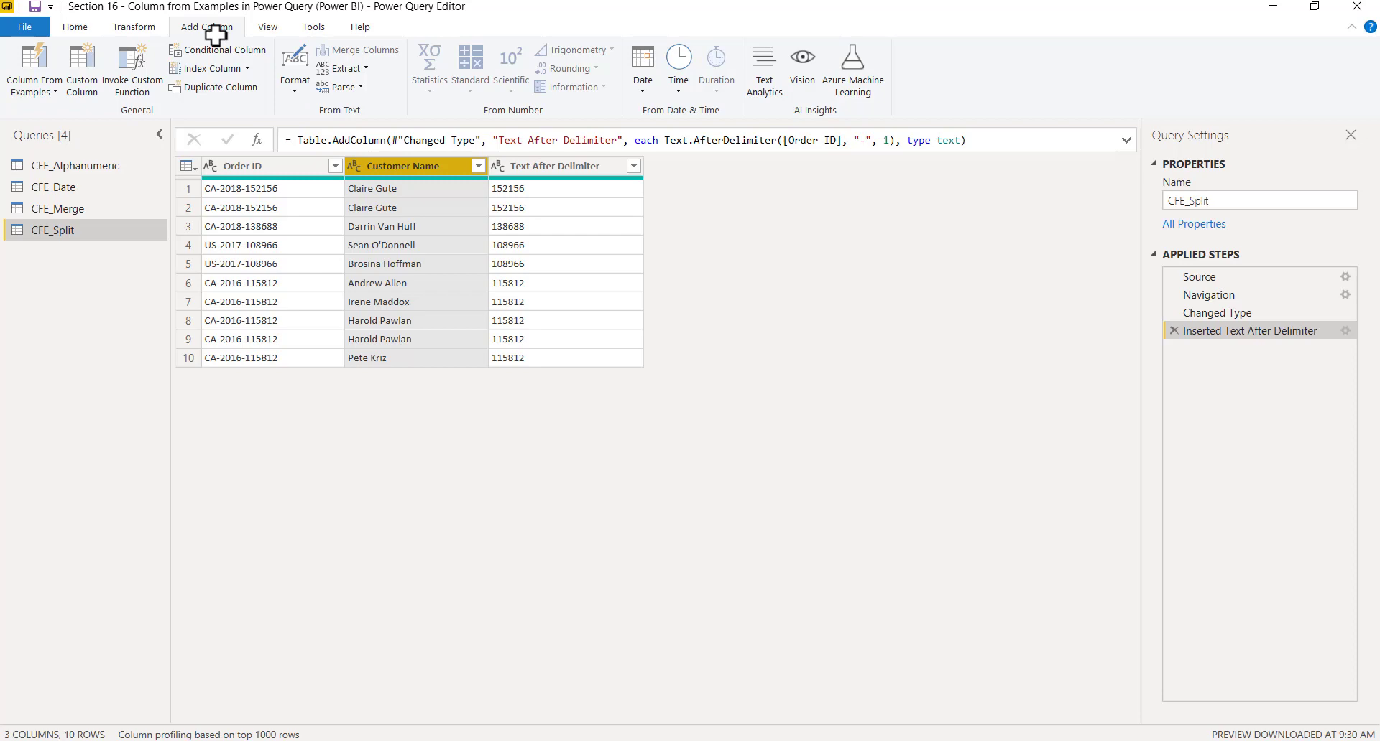
mouse_move(219, 31)
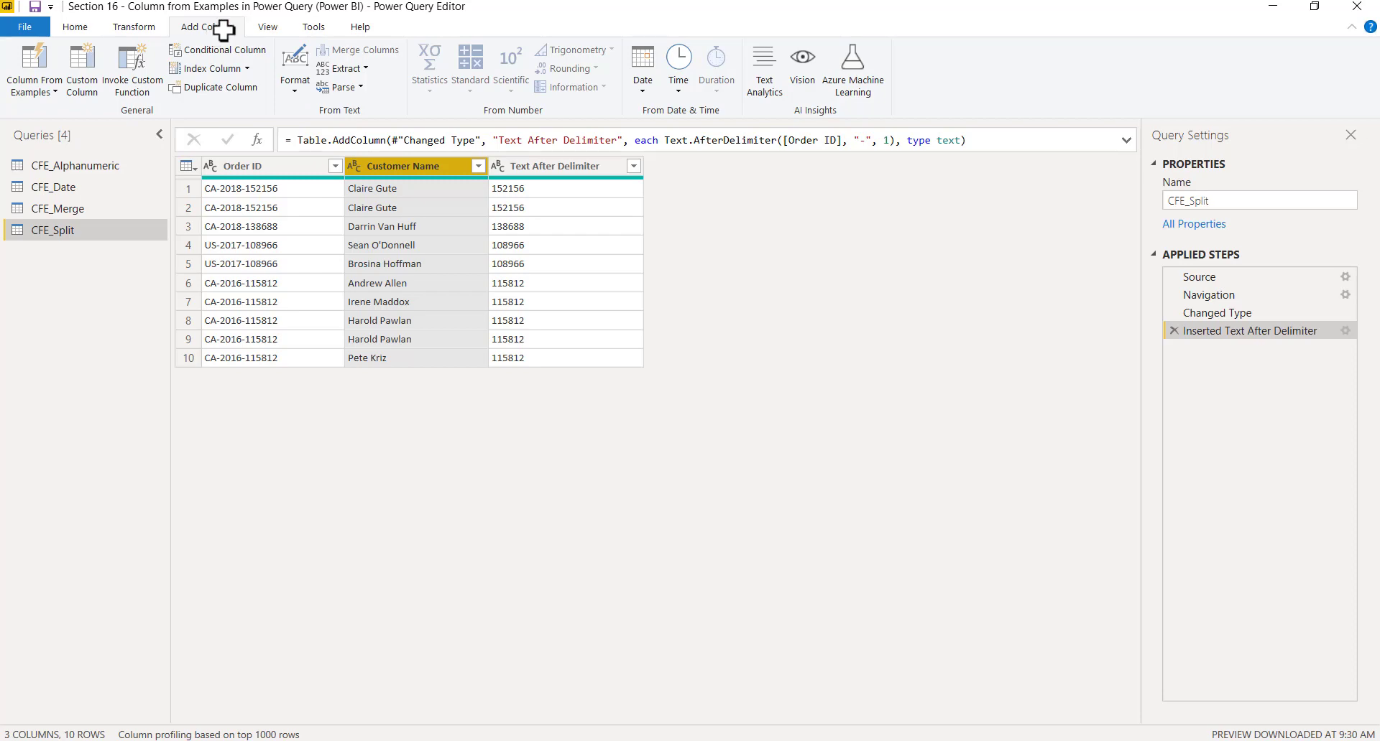
From Customer Name, try 'CLAIRE GU' uppercase, then 'claire gute' lowercase as examples.
left_click(34, 71)
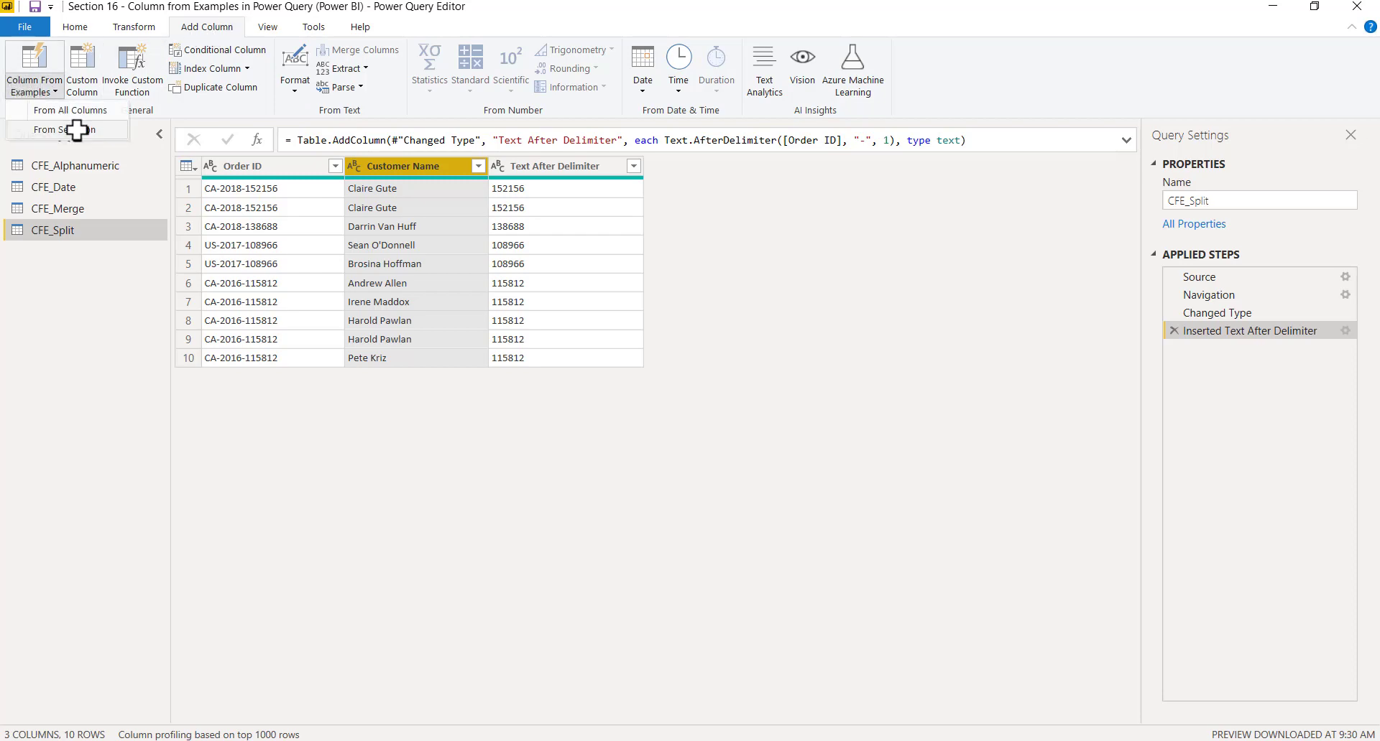
left_click(63, 129)
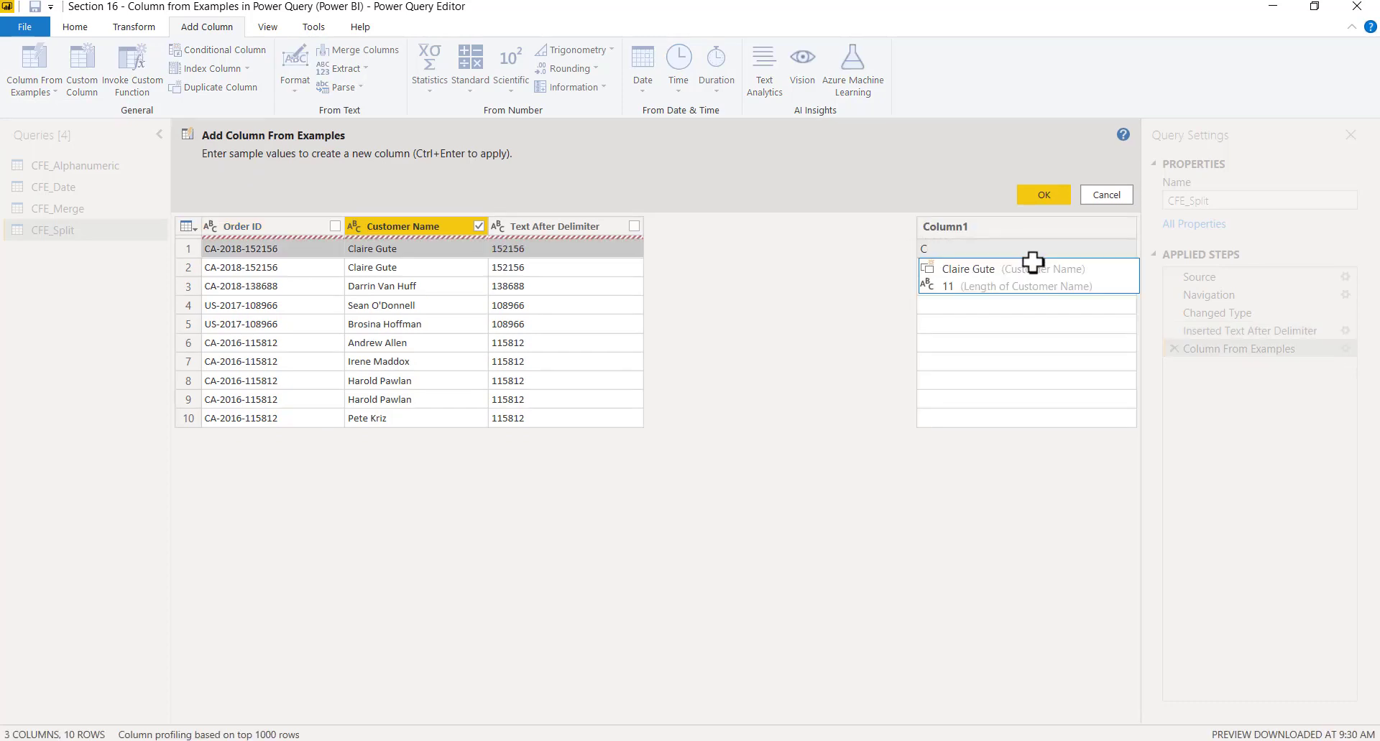
type("CLAIRE GU")
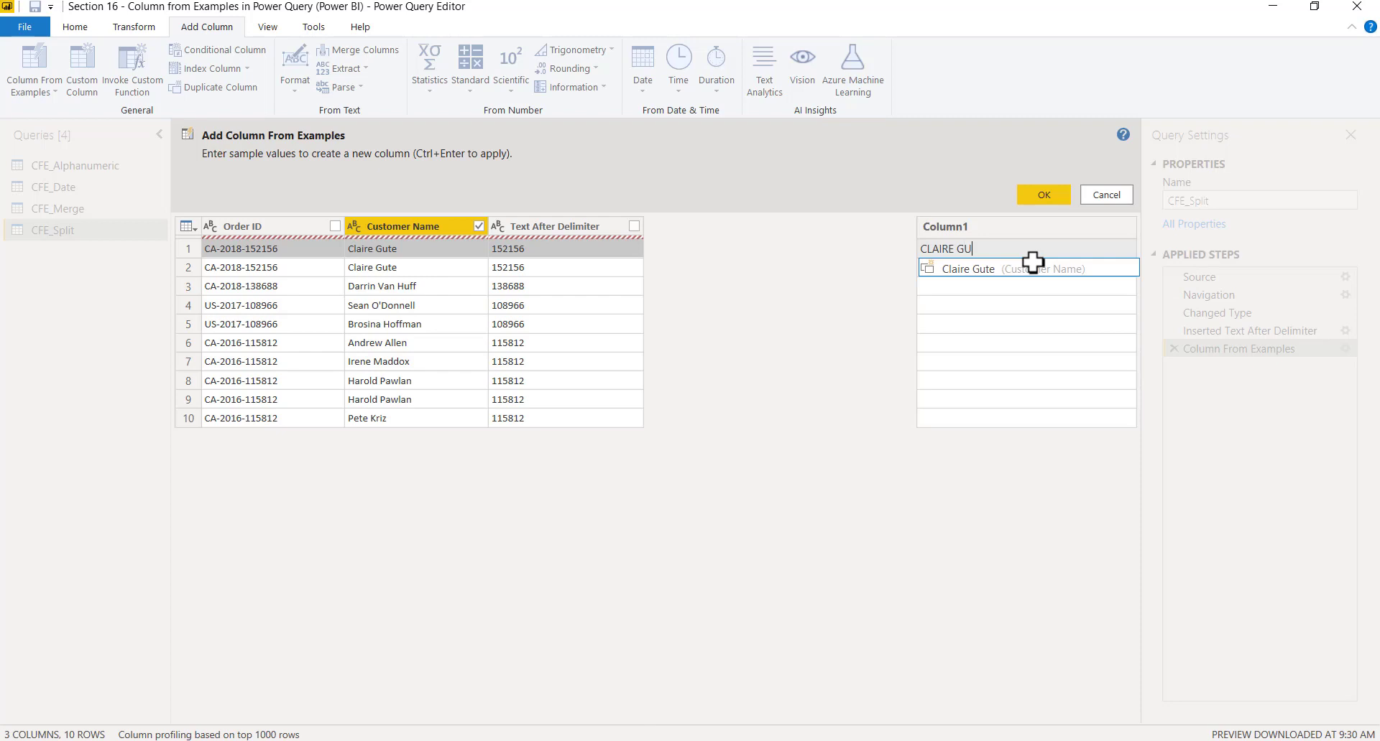
left_click(1012, 268)
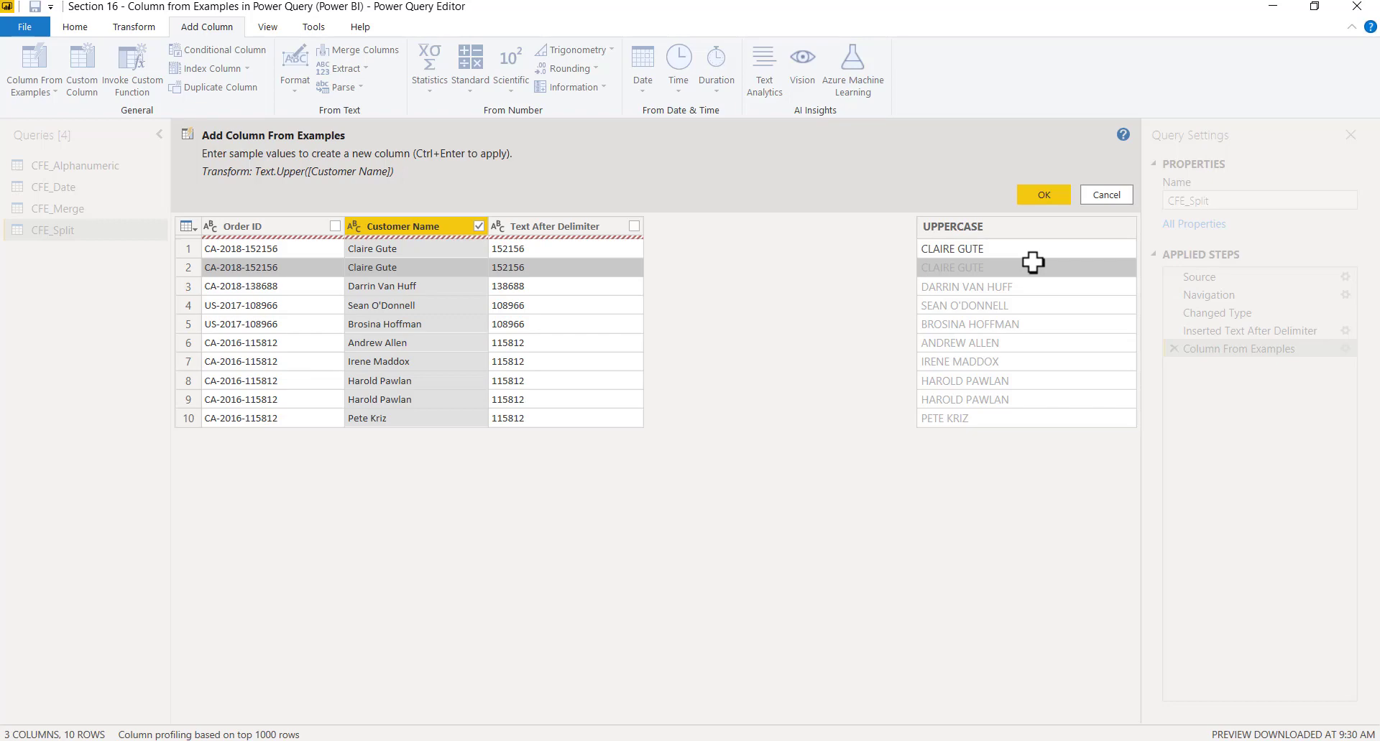
left_click(949, 249)
type("CLA")
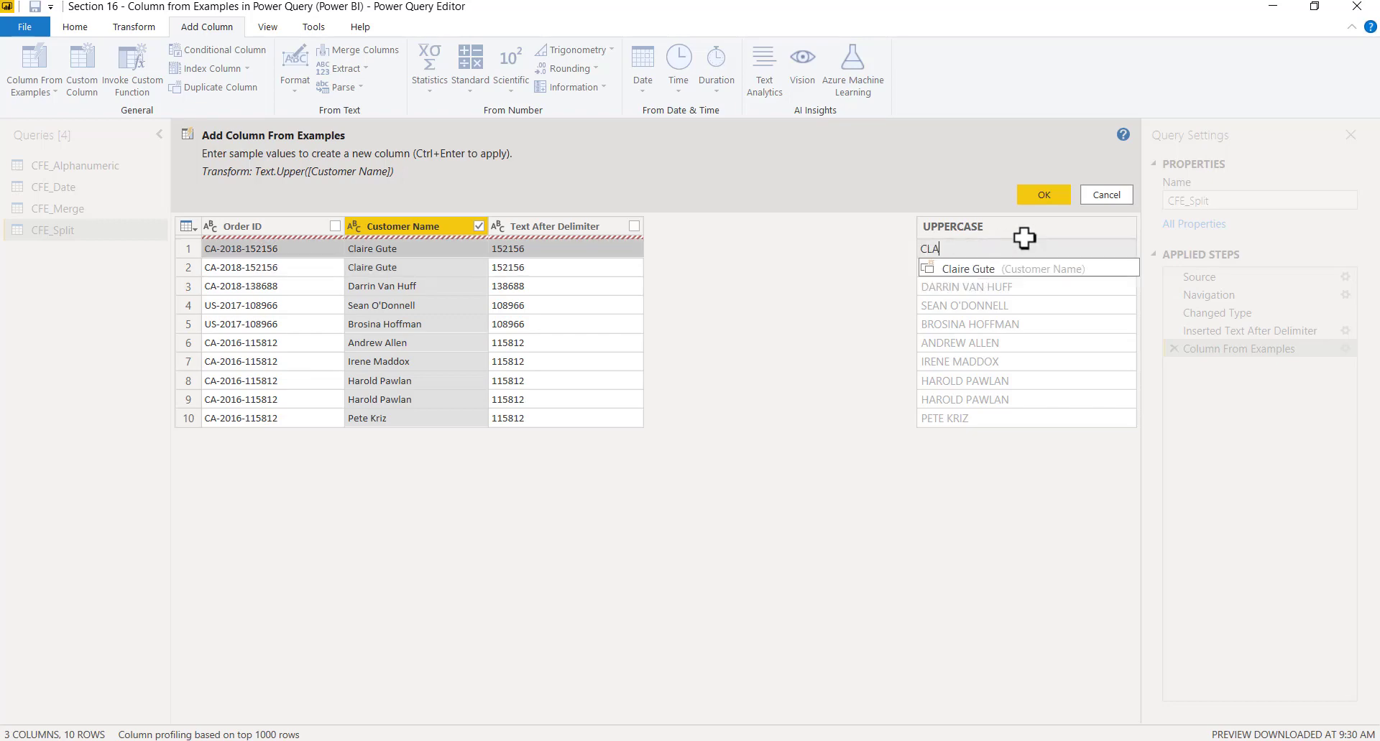
type("claire gute")
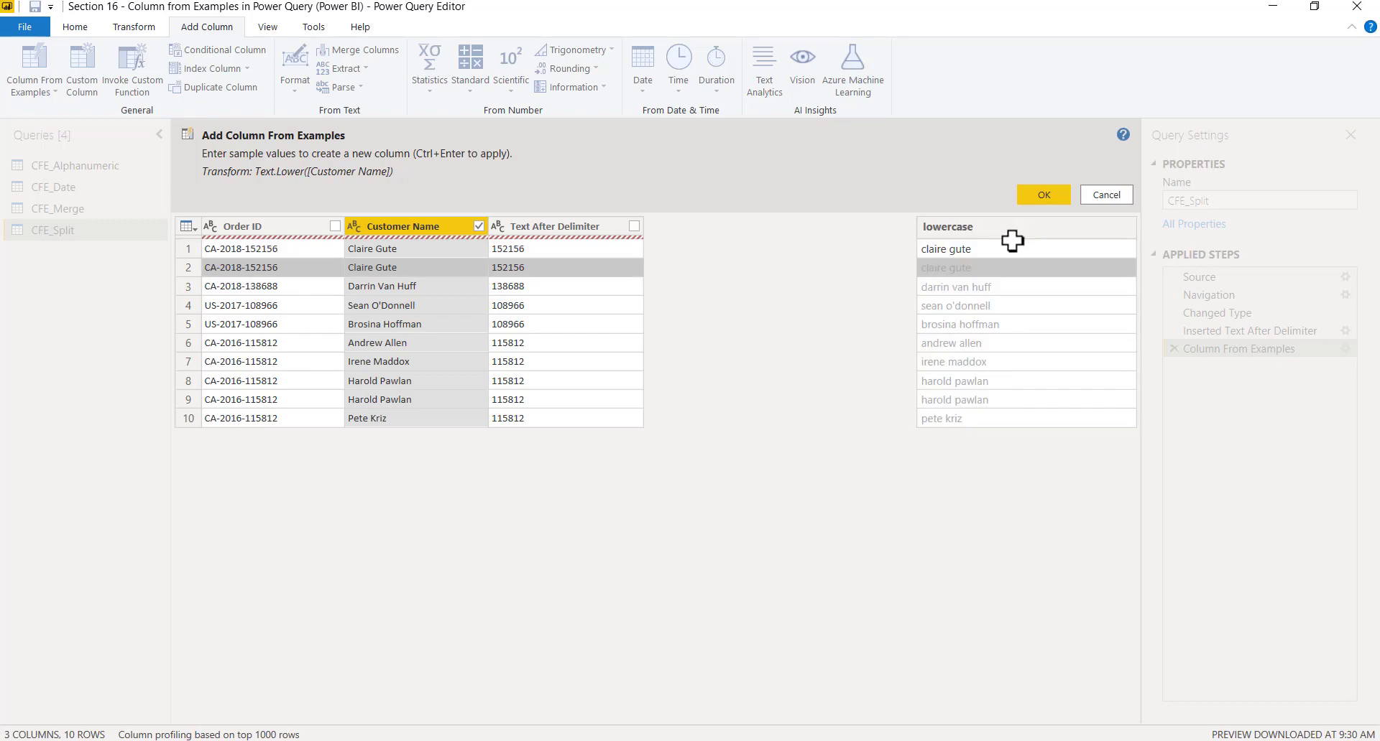
double_click(942, 249)
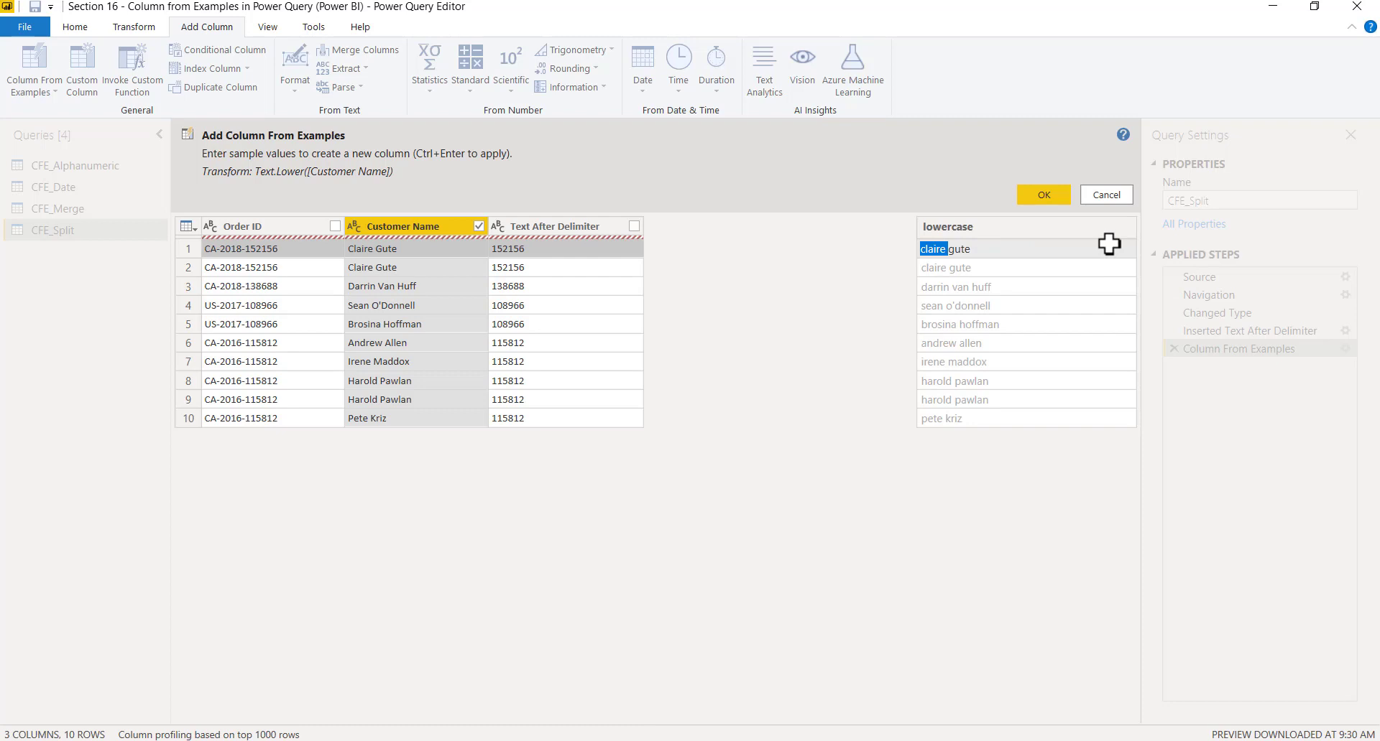
Give the name's first letter as the example and add the suggested First Characters column.
type("Cla")
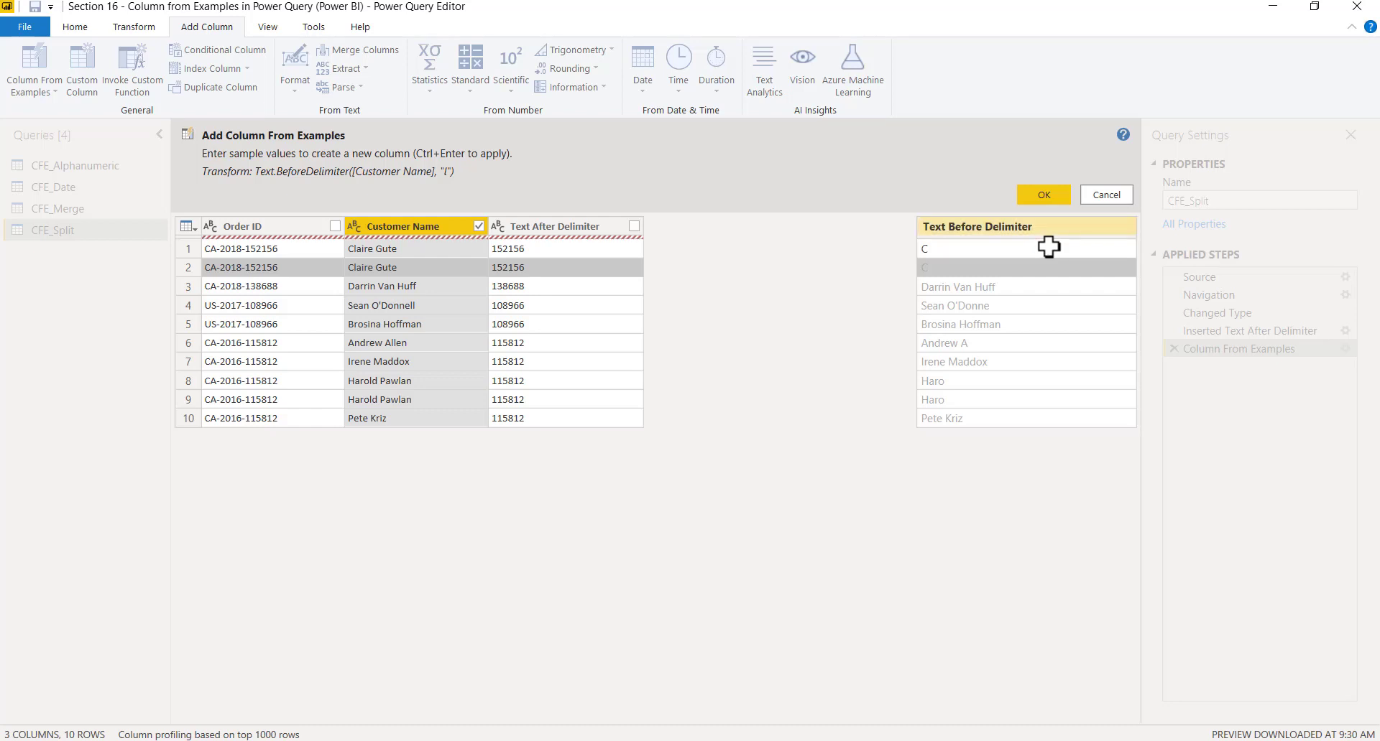
left_click(957, 286)
type("D")
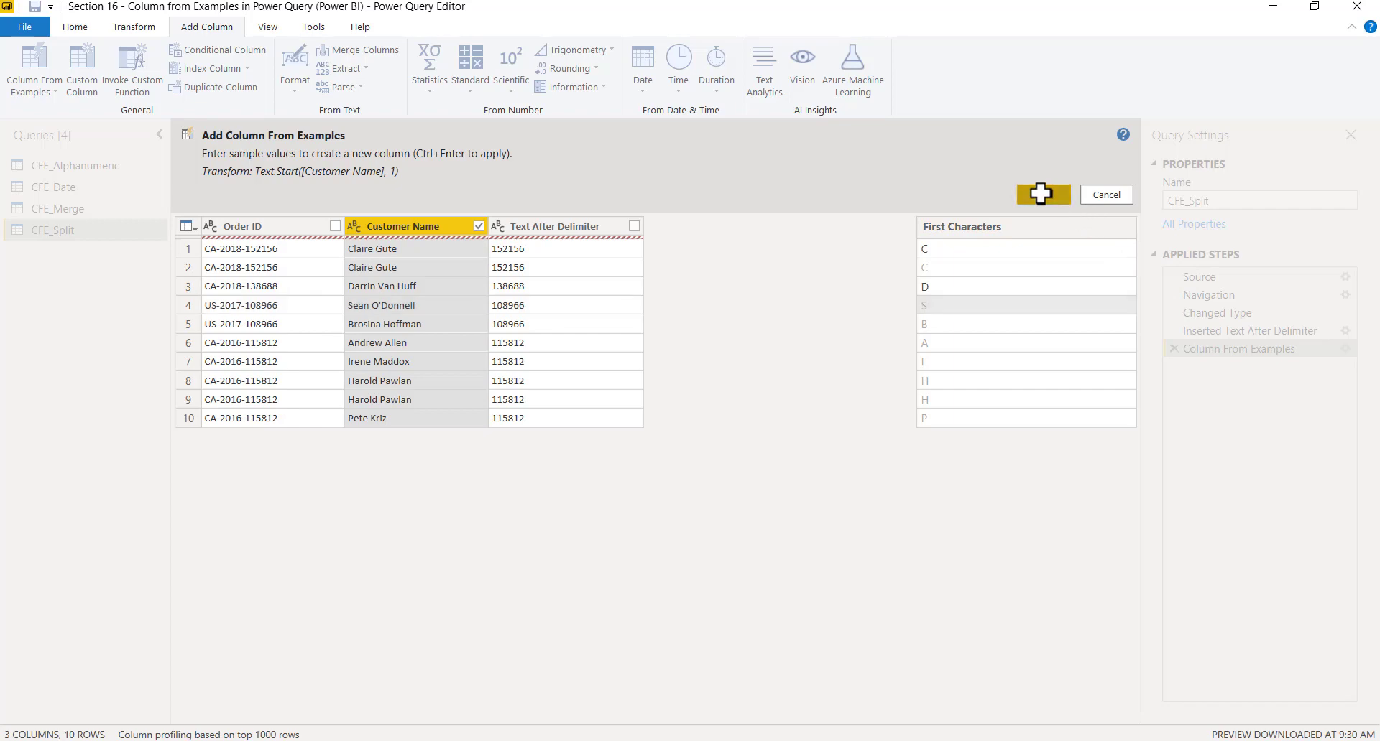
left_click(1042, 195)
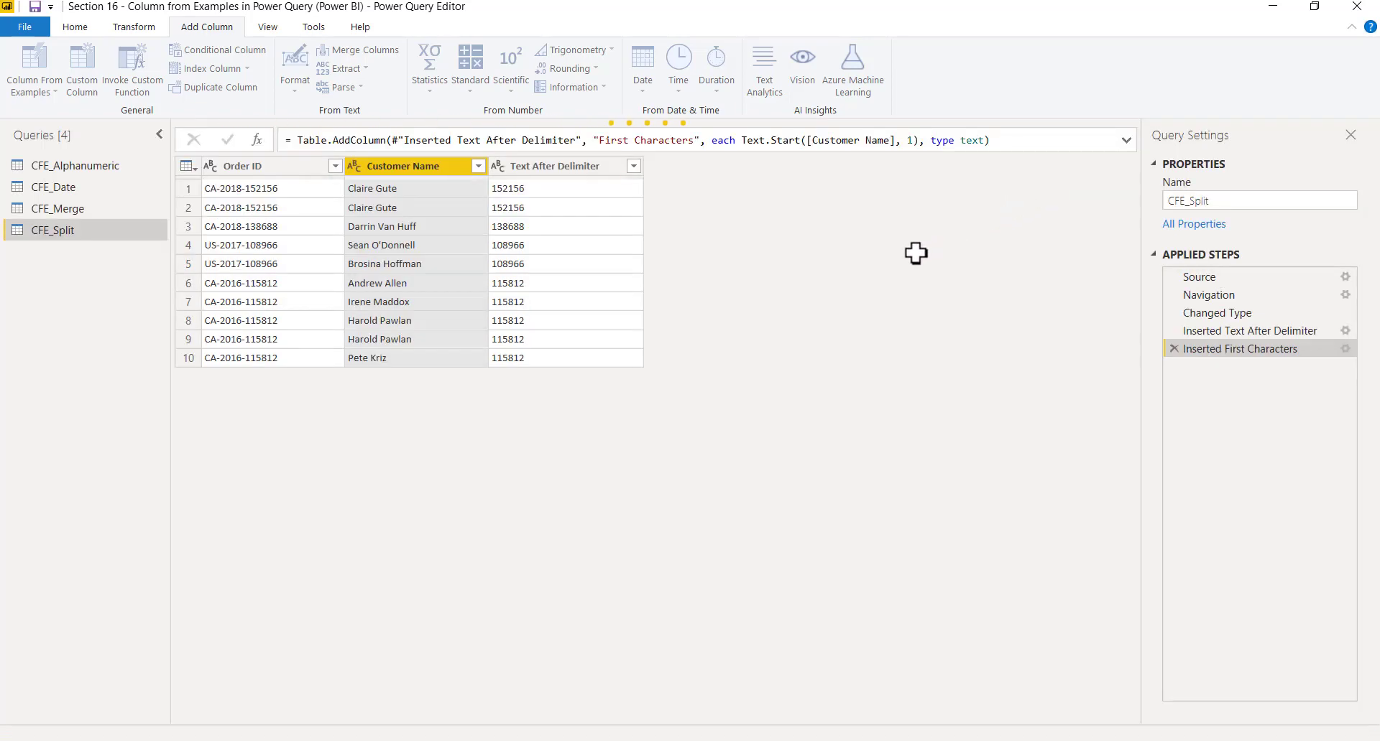